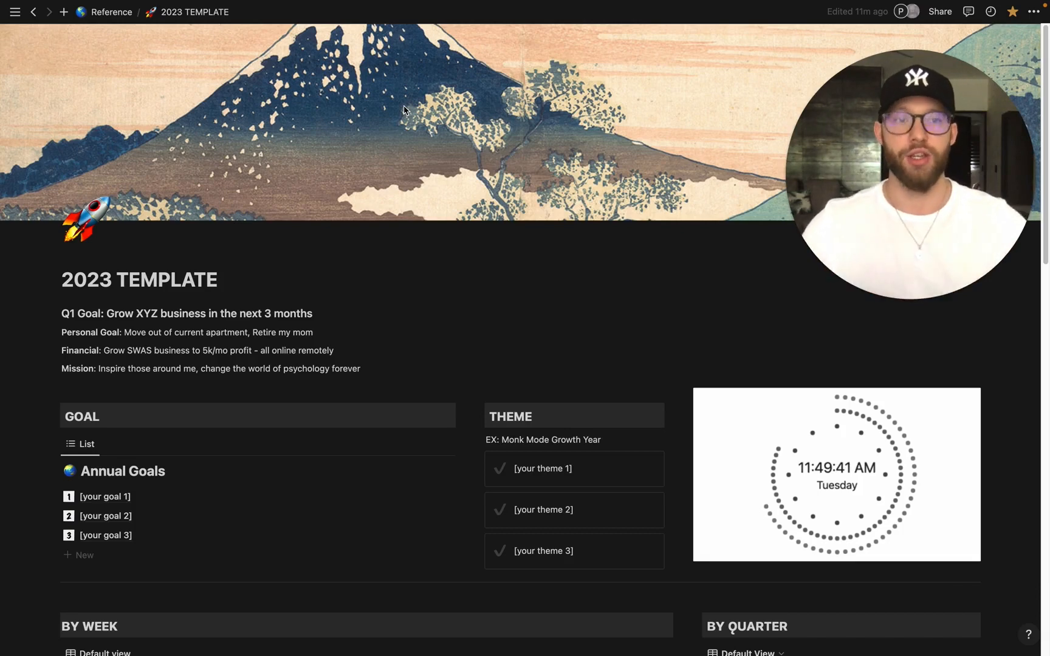
mouse_move(380, 123)
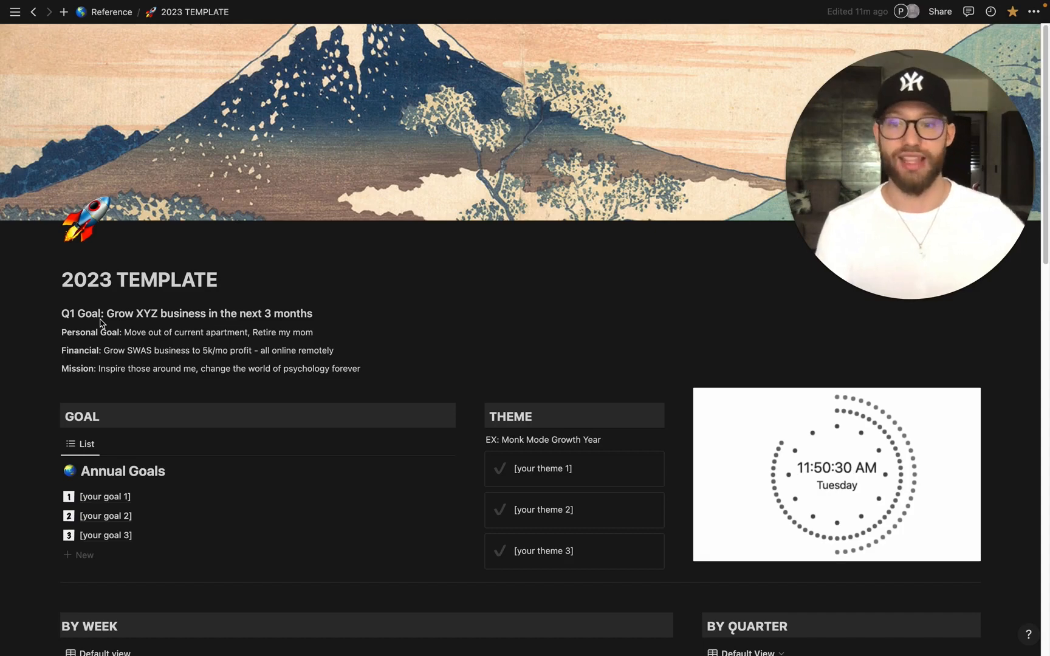
mouse_move(55, 364)
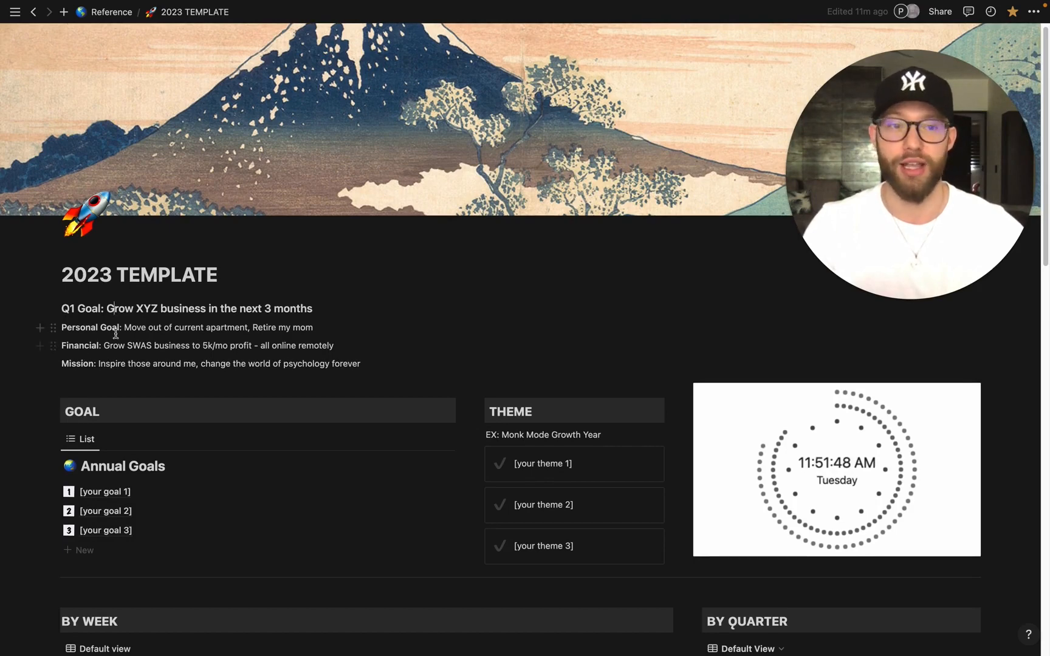
- Close the Goal 2 page preview and move down the template to the Weekly Log
scroll(down, 3)
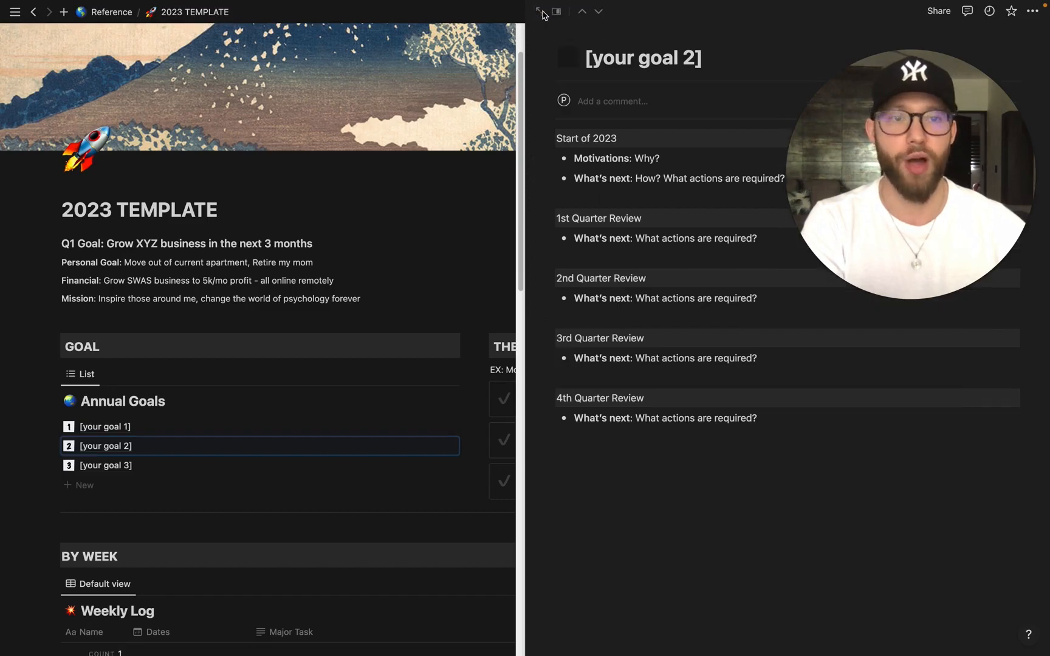
click(541, 11)
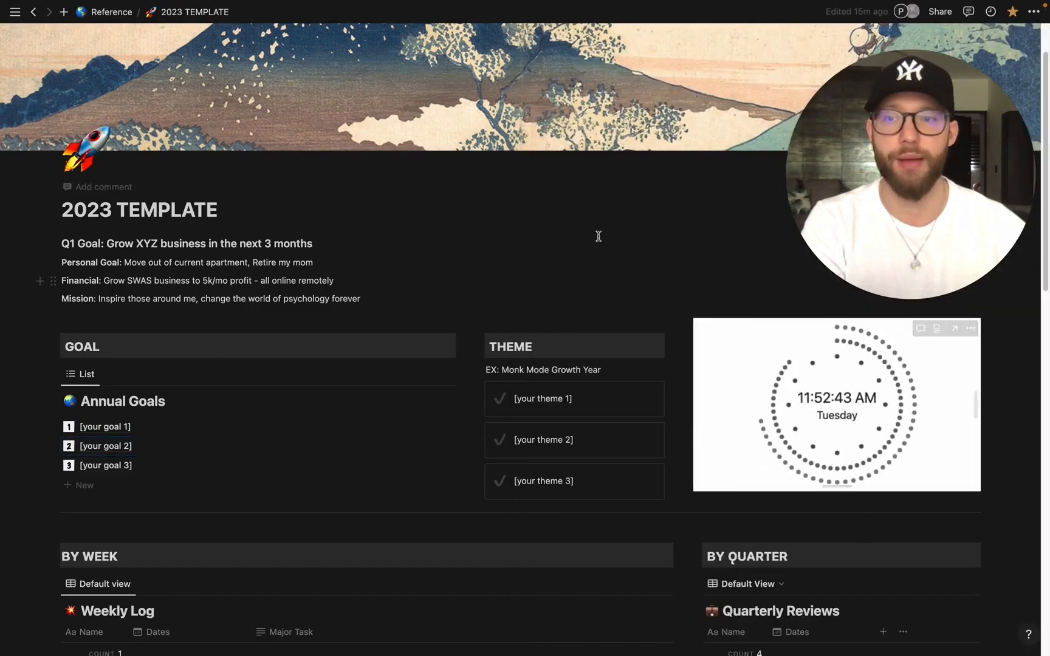
mouse_move(516, 274)
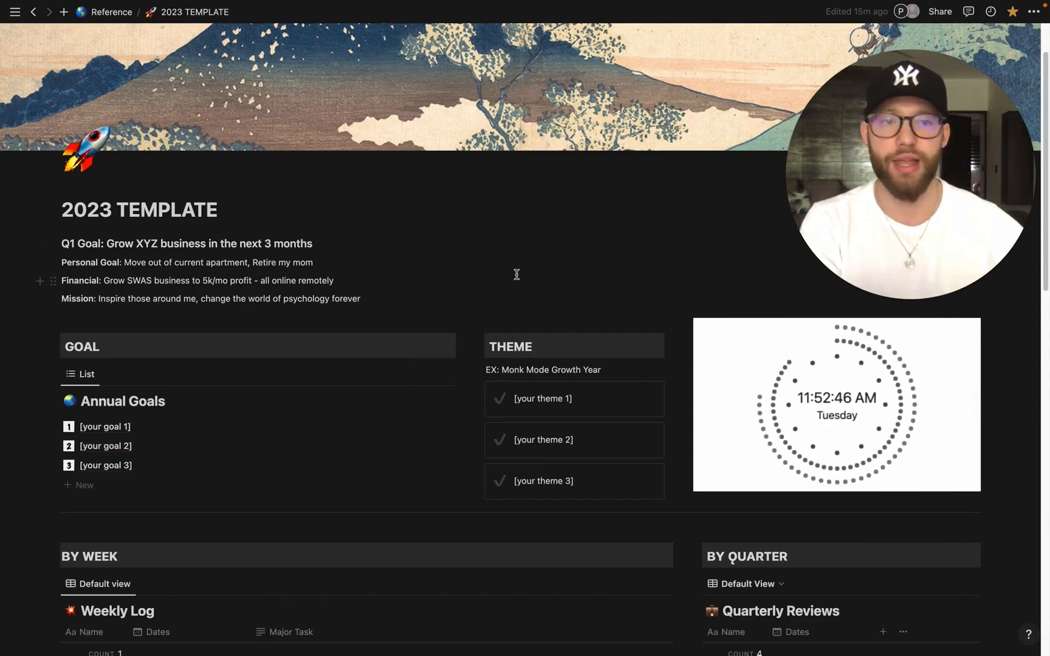
mouse_move(510, 272)
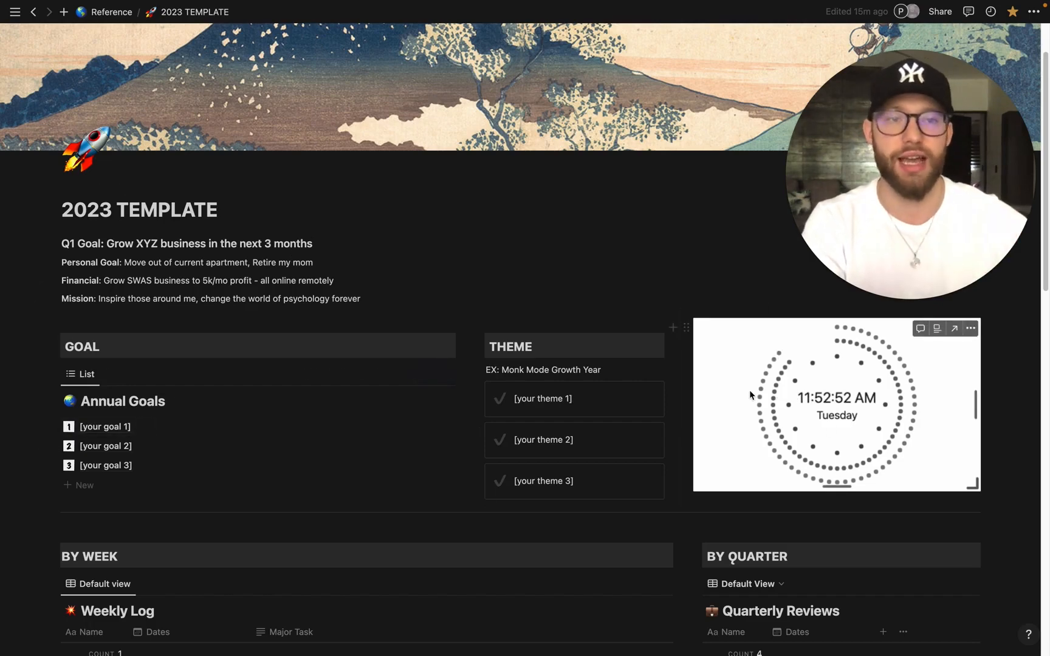
scroll(down, 3)
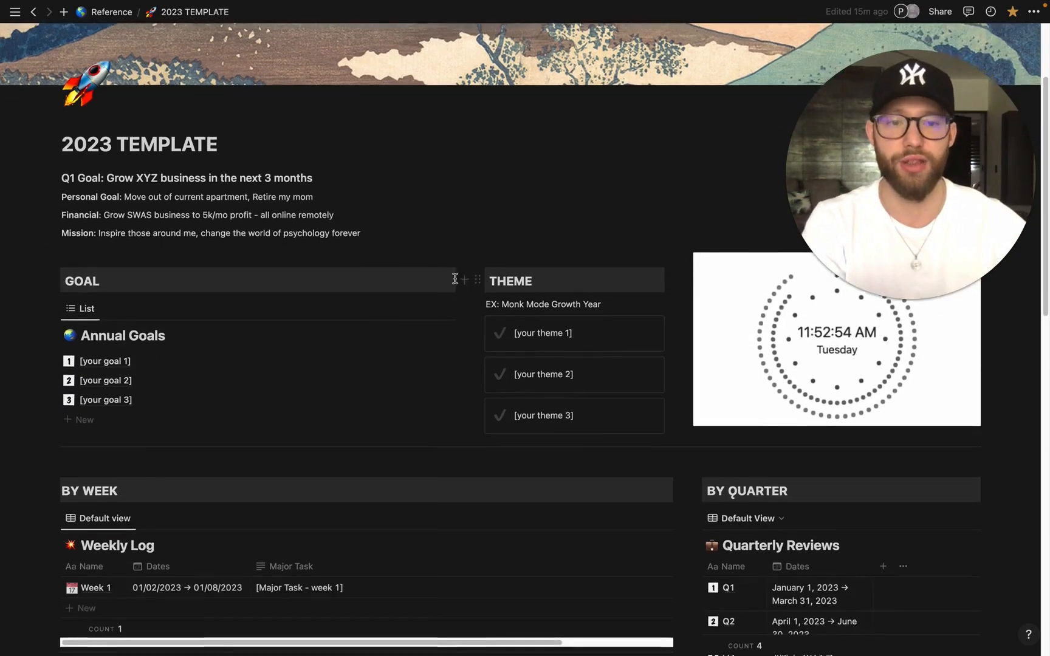
scroll(down, 3)
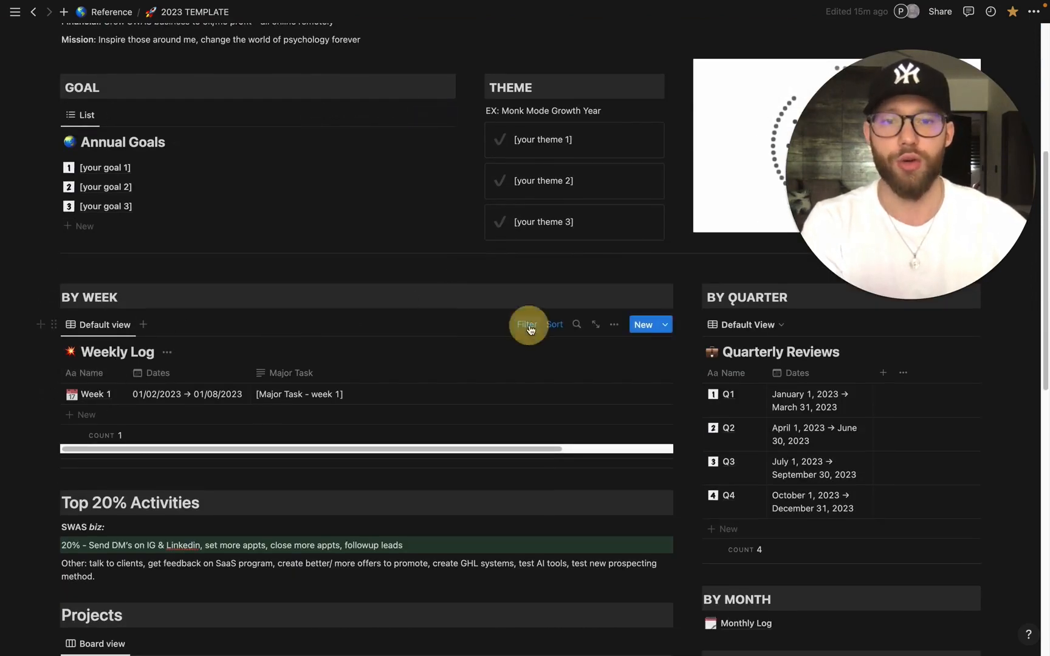
- Filter the Weekly Log's Dates to Jan 17, 2023 and open Week 3 in side peek
click(527, 324)
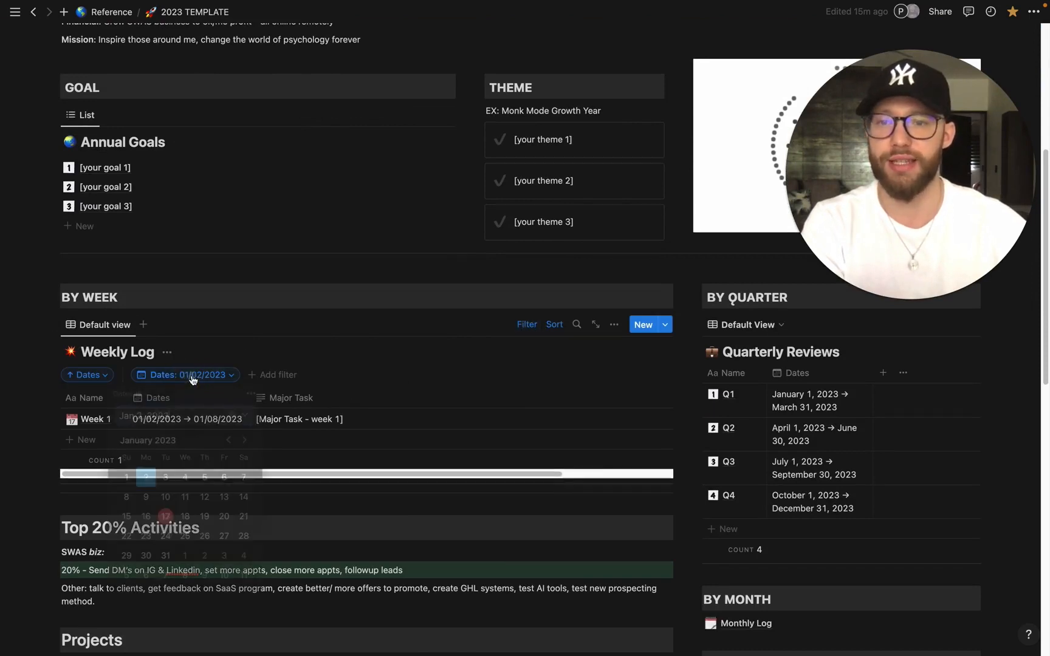
click(184, 374)
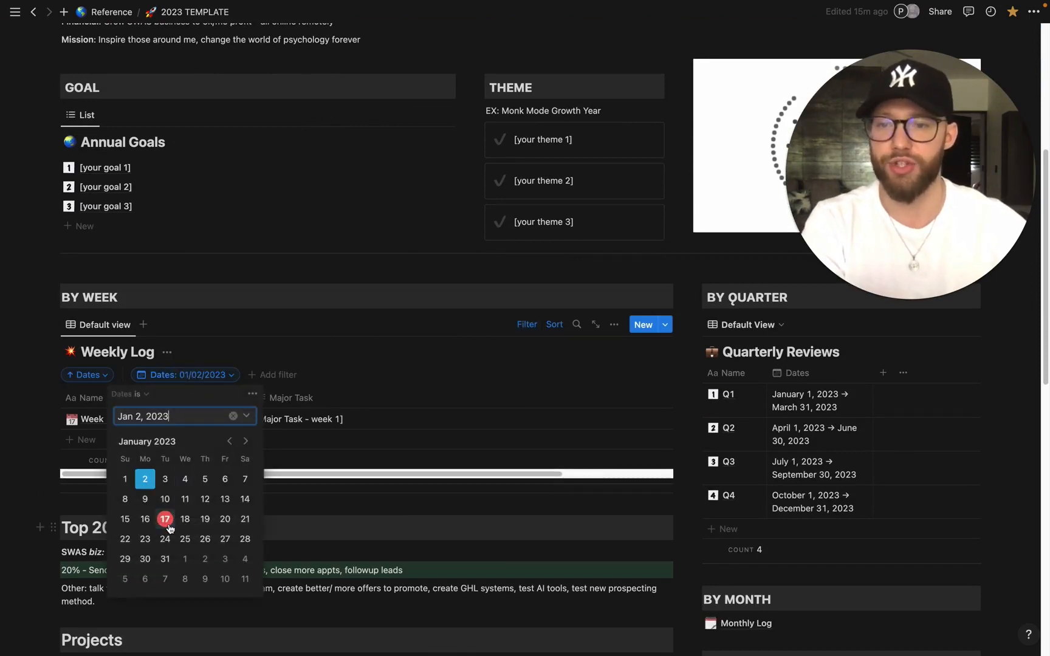
click(145, 519)
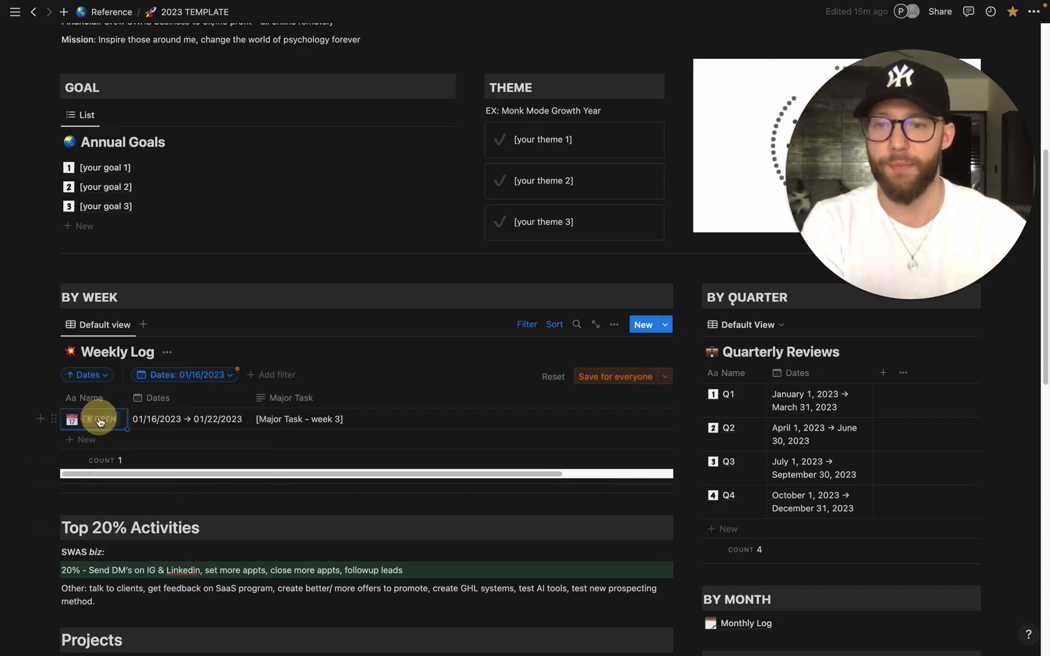
click(100, 419)
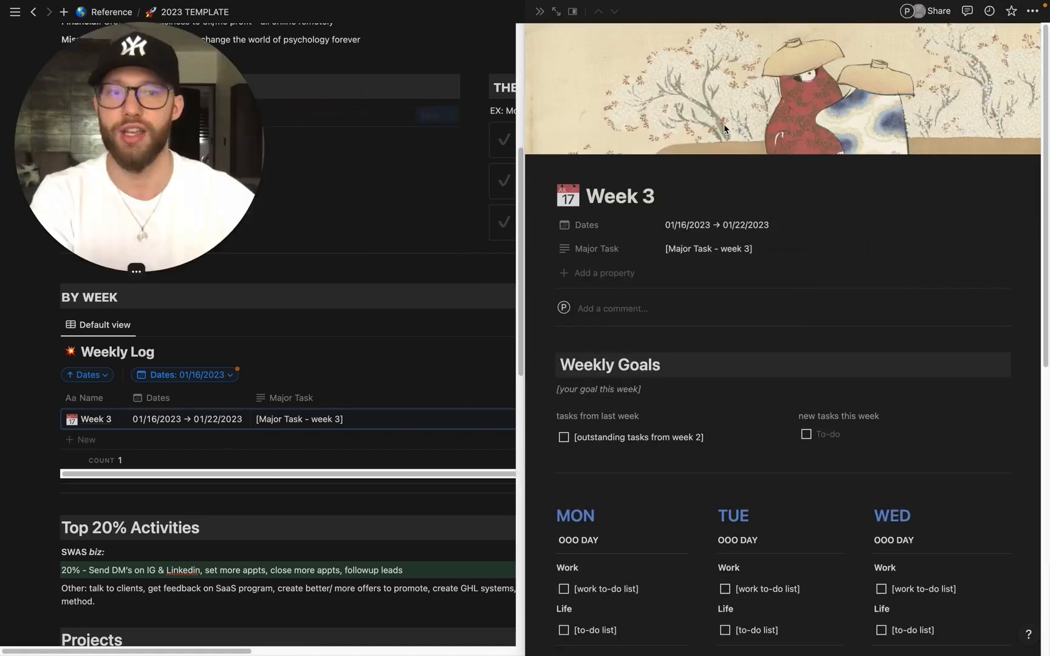
mouse_move(874, 165)
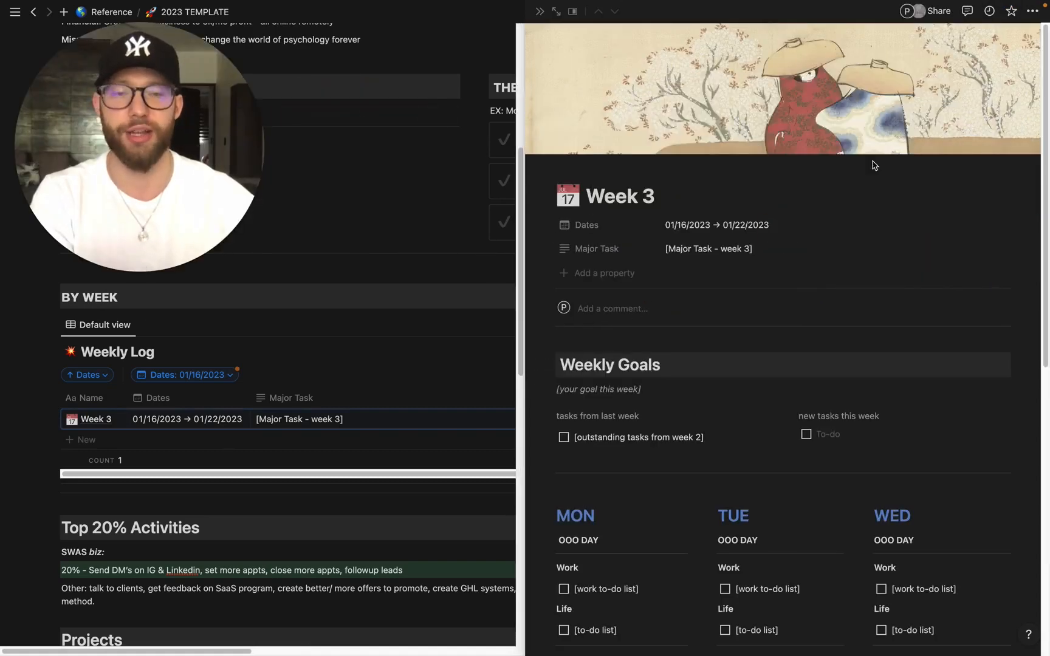
mouse_move(780, 119)
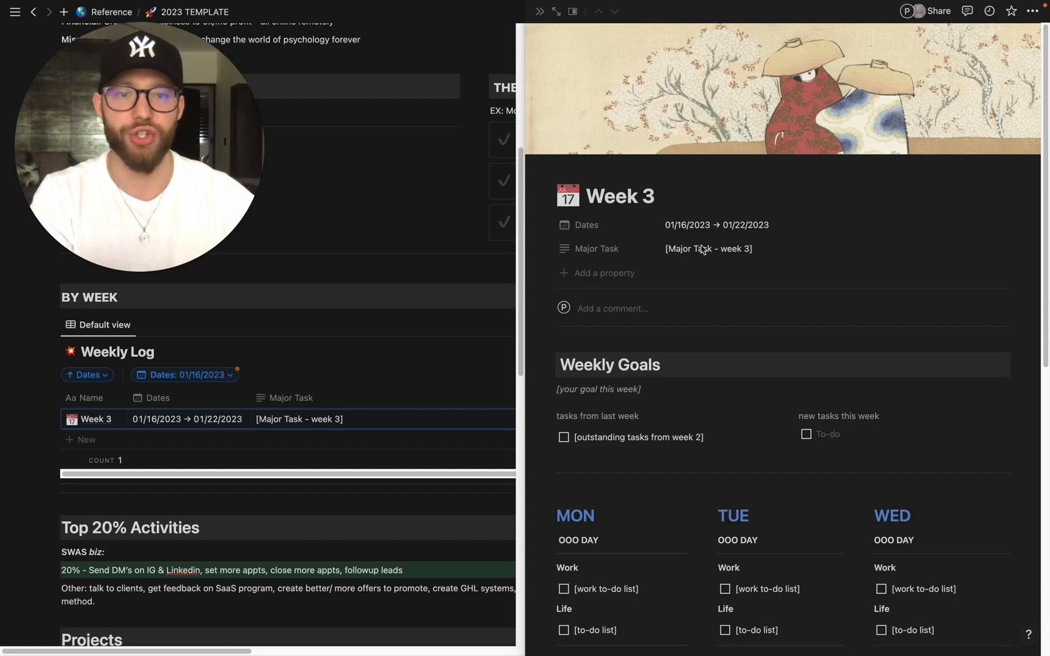
mouse_move(813, 226)
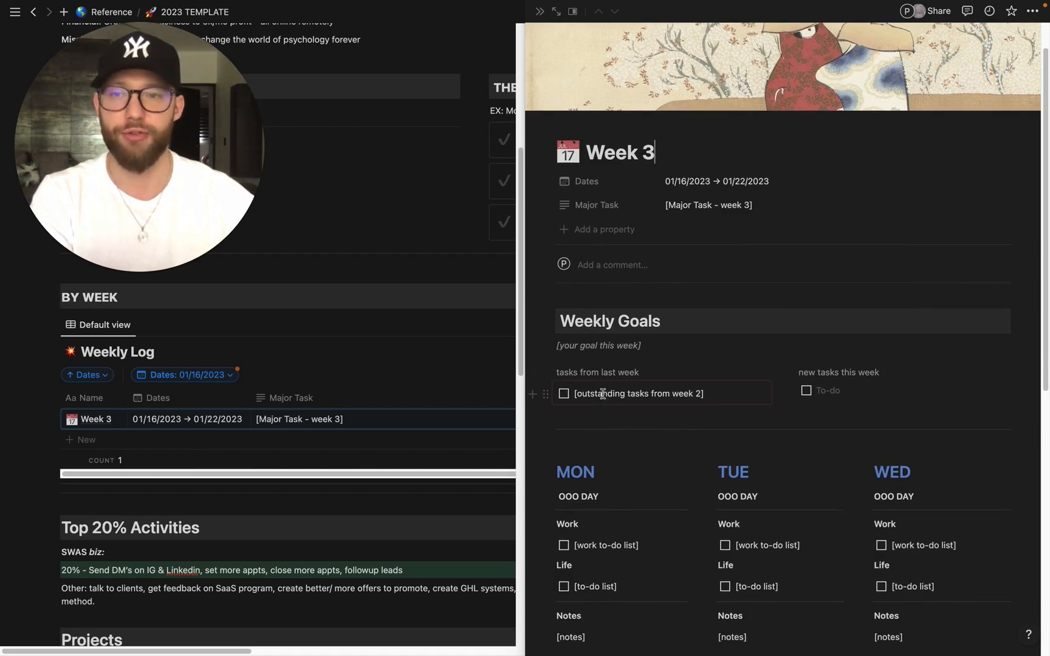
click(662, 393)
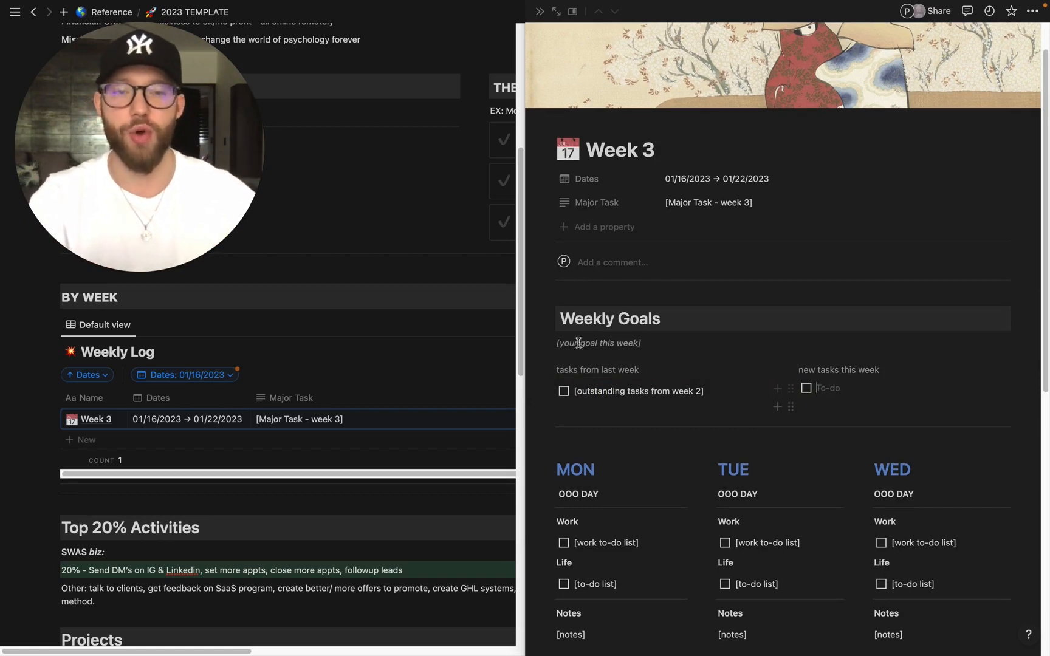
mouse_move(774, 371)
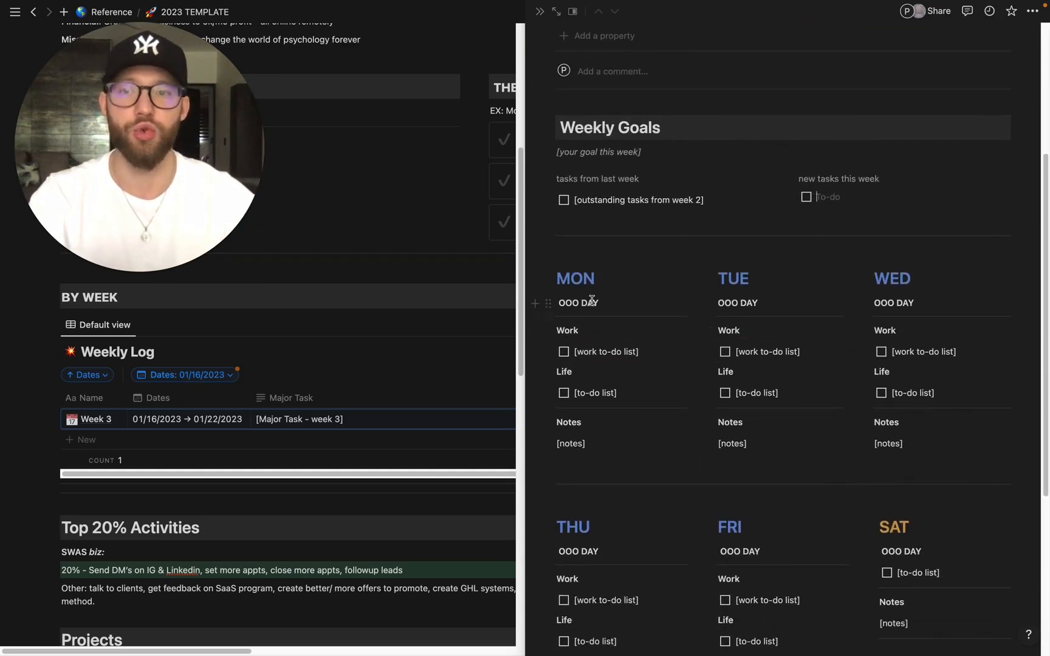
- Replace Monday's work placeholder with three to-dos: block 1, block 2 and lunch
double_click(577, 302)
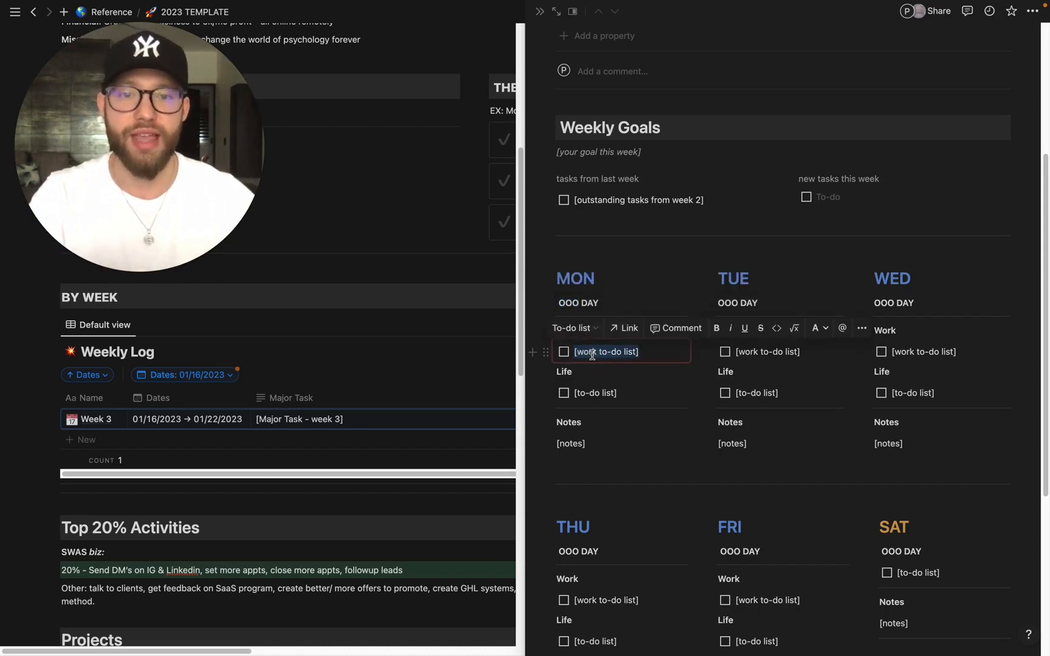
text(block)
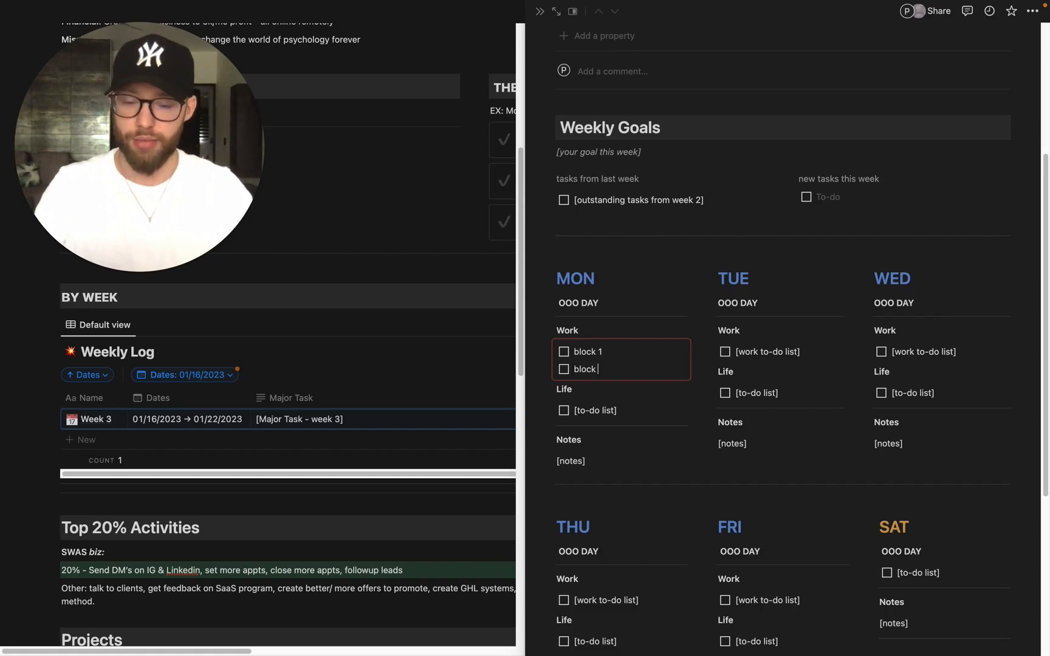
text(2)
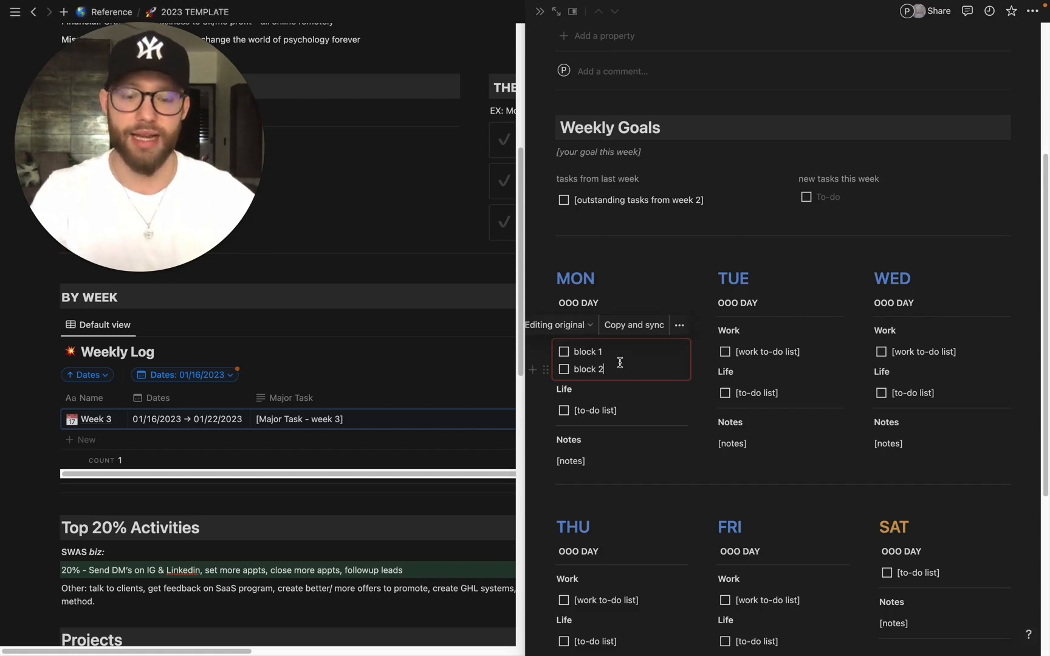
text(lunch)
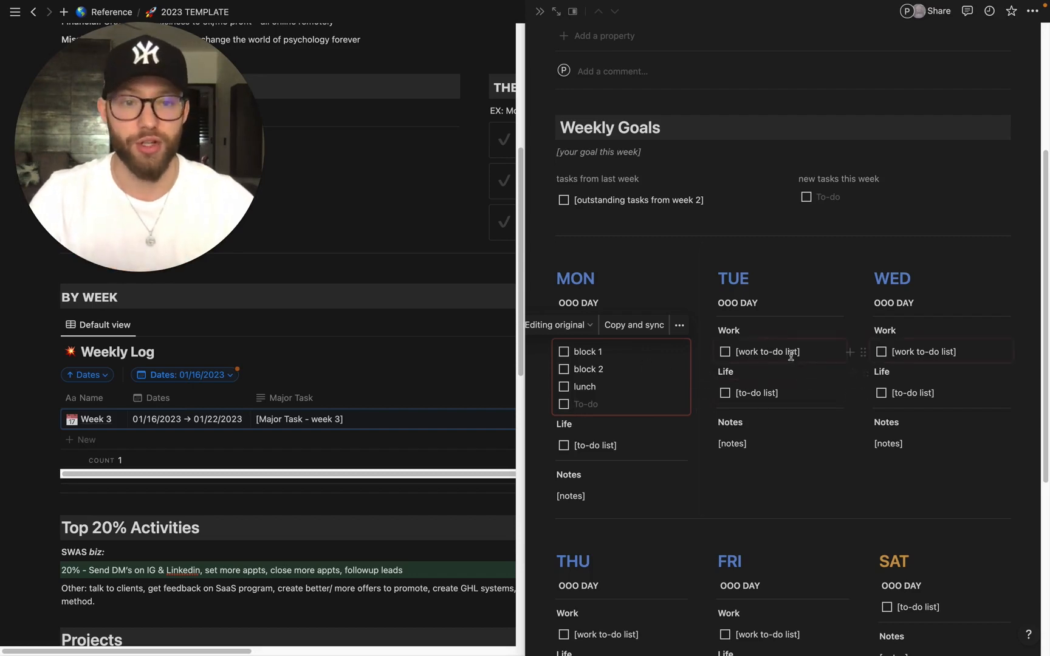
click(767, 352)
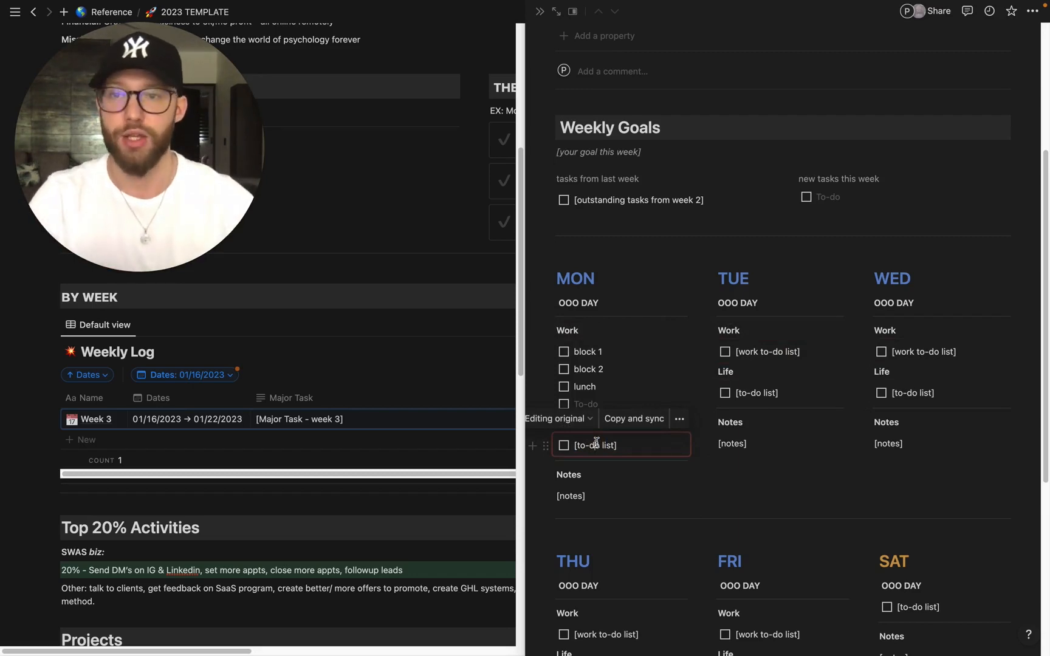
click(597, 496)
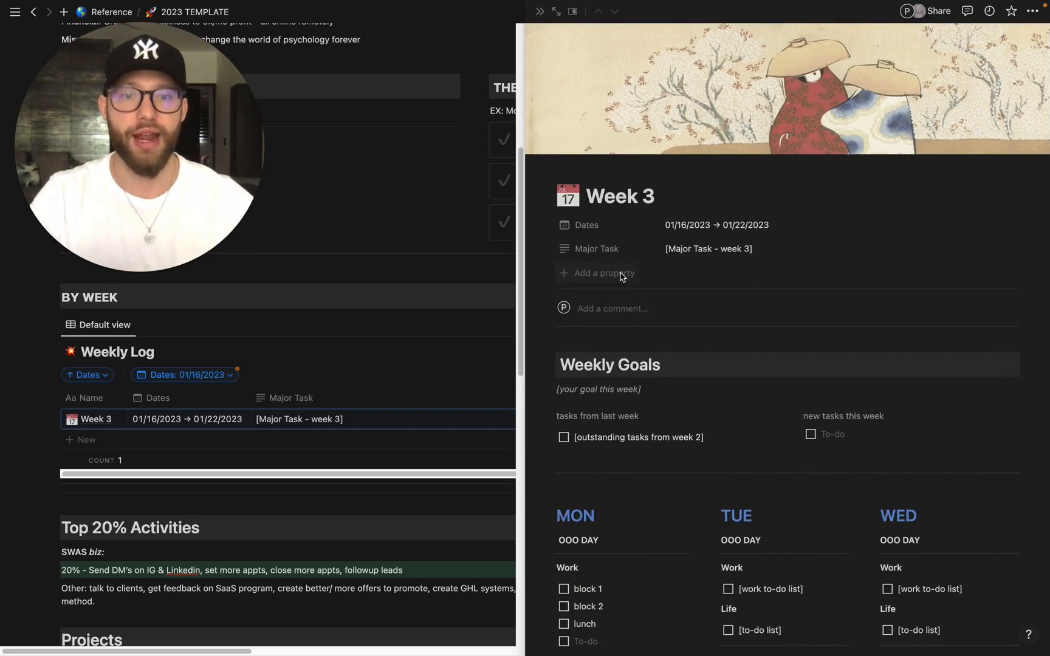
- Add a Text property to Week 3 and rename it Learning
click(602, 273)
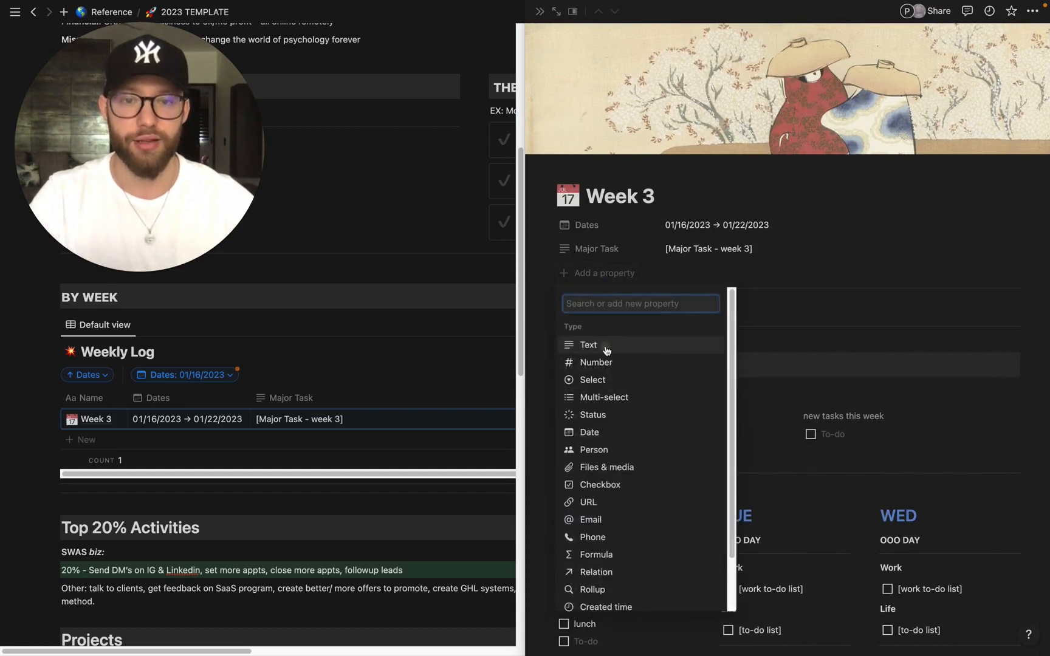
click(589, 344)
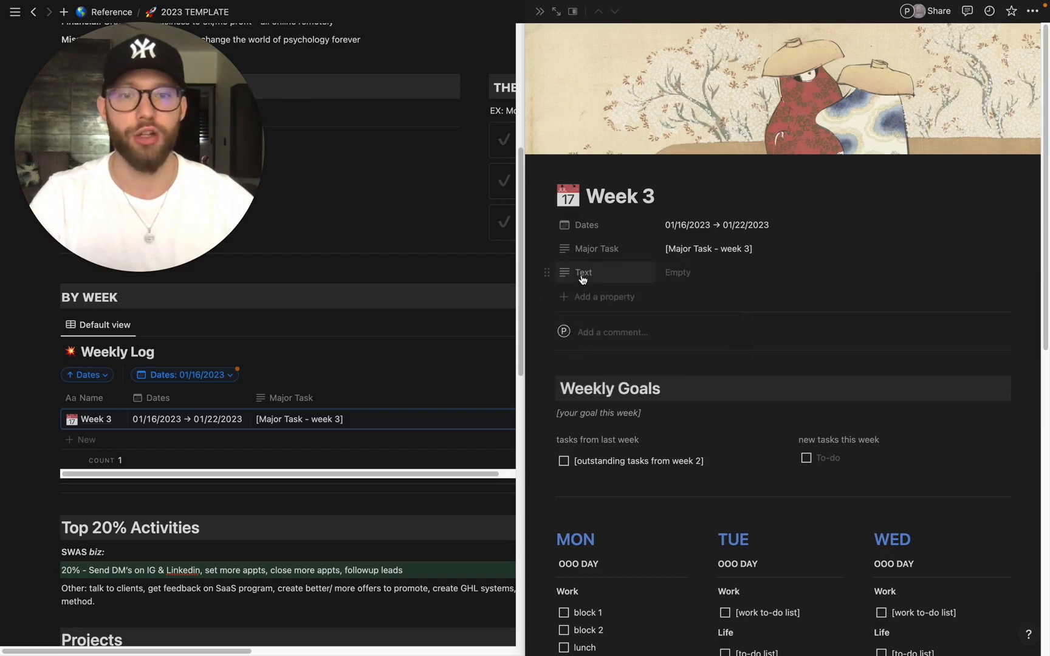
click(582, 271)
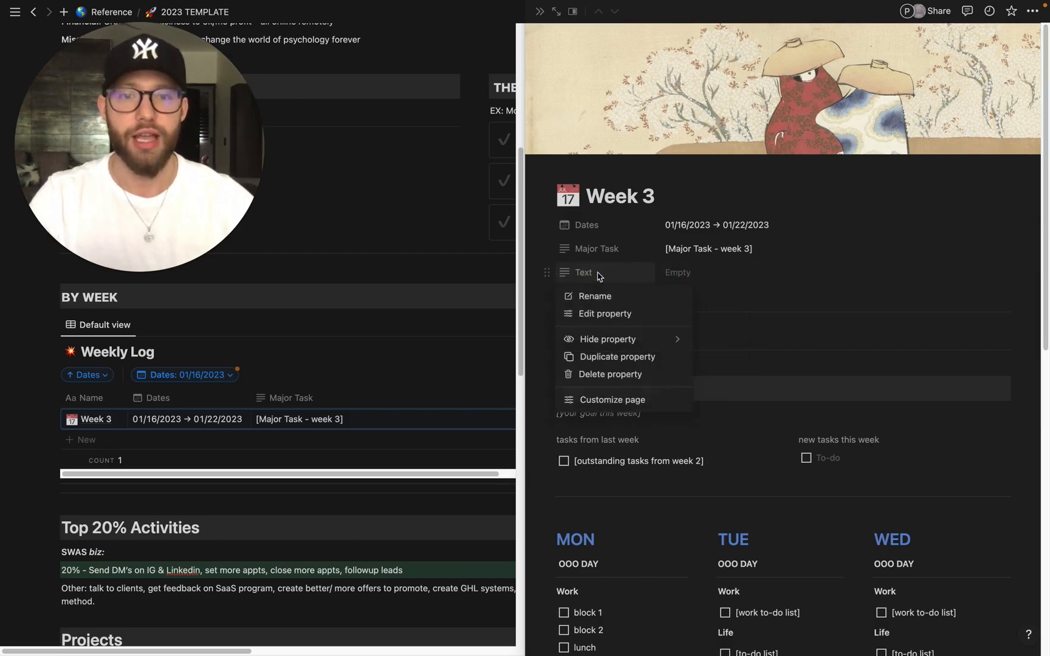
click(605, 313)
text(Learning)
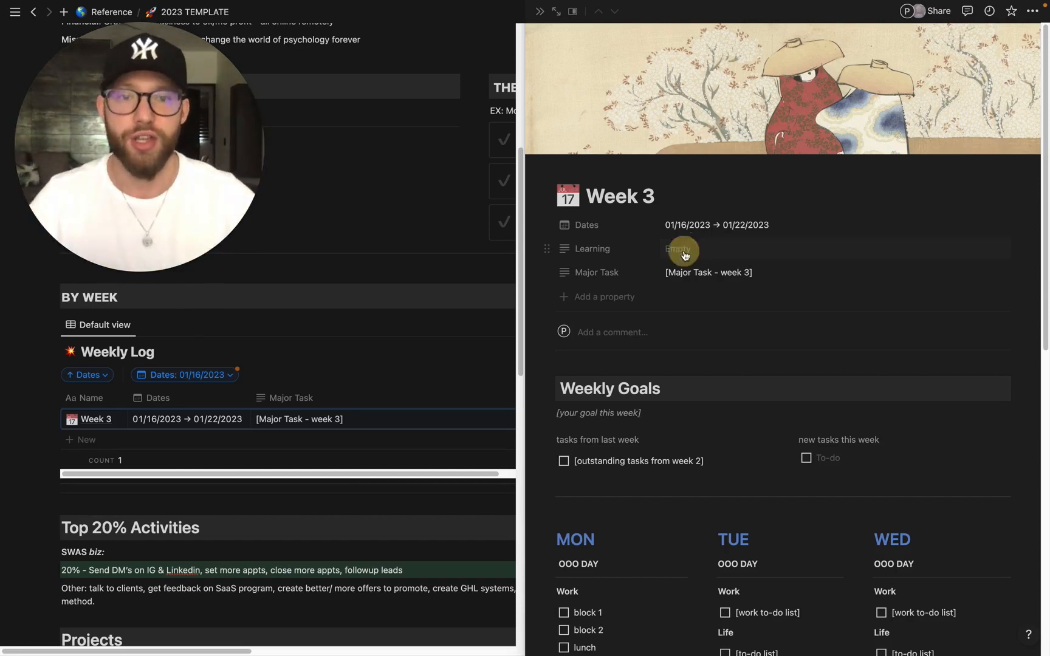
- Place Learning between Dates and Major Task and look down the Week 3 page
click(683, 249)
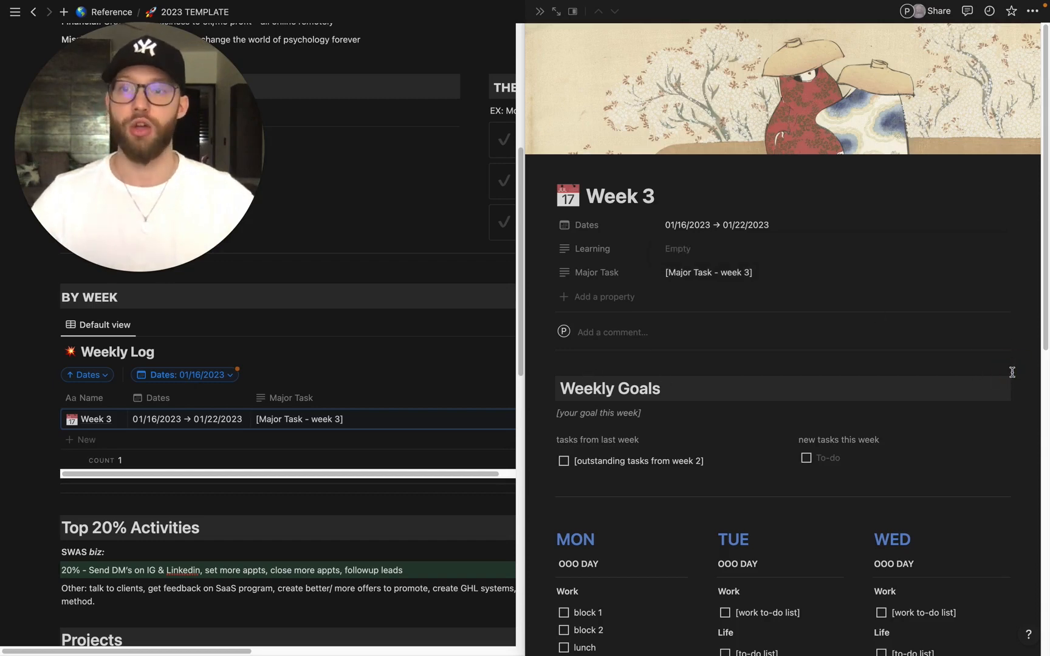
scroll(down, 3)
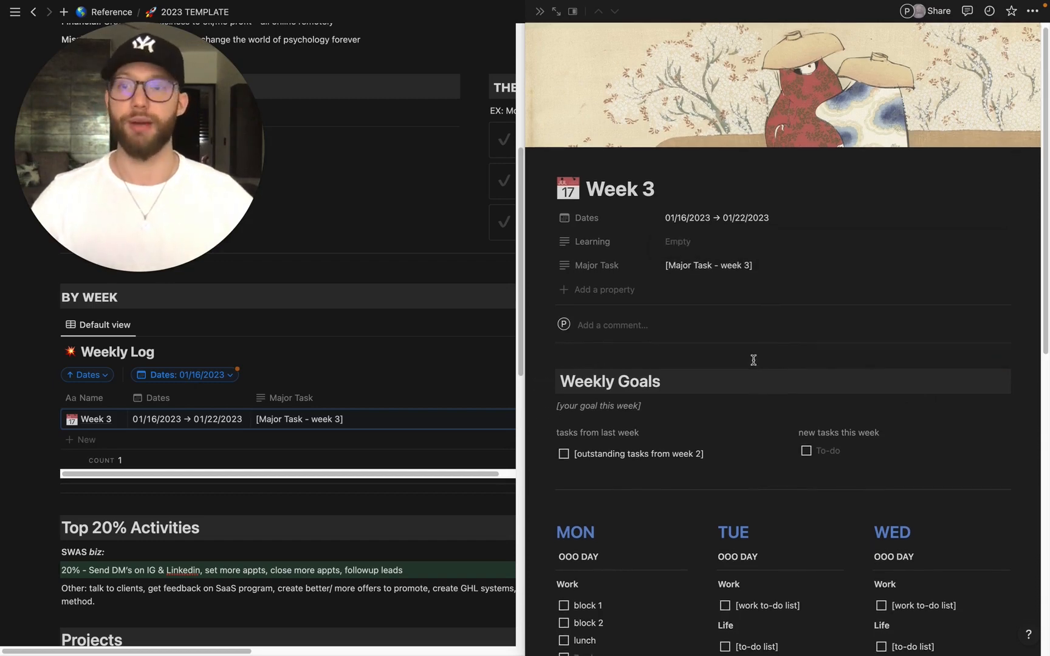
scroll(down, 3)
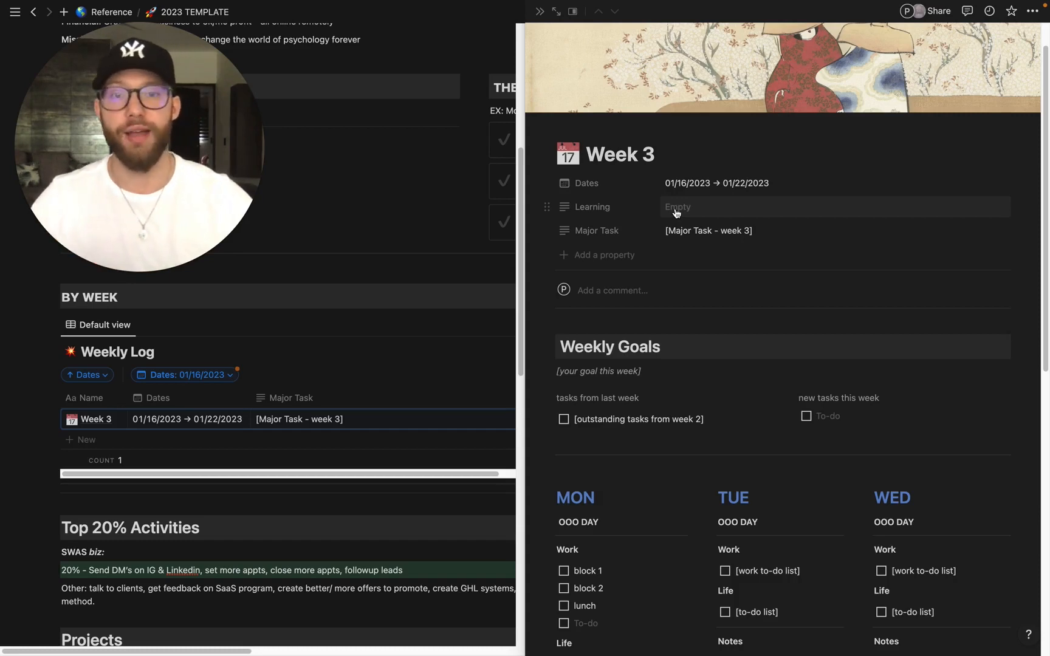
mouse_move(822, 193)
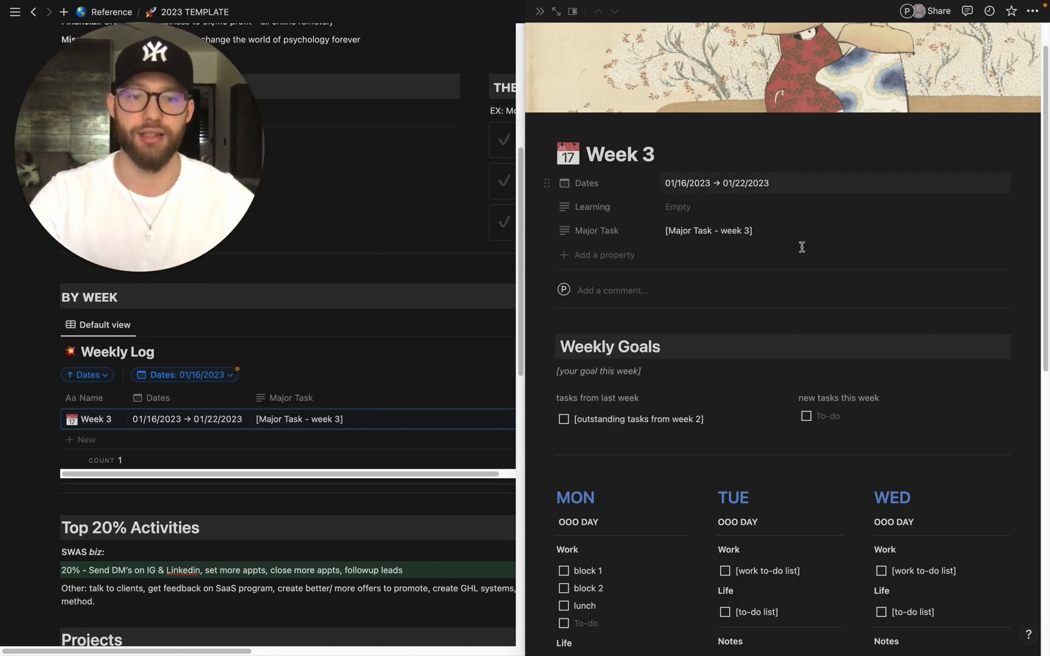
scroll(down, 3)
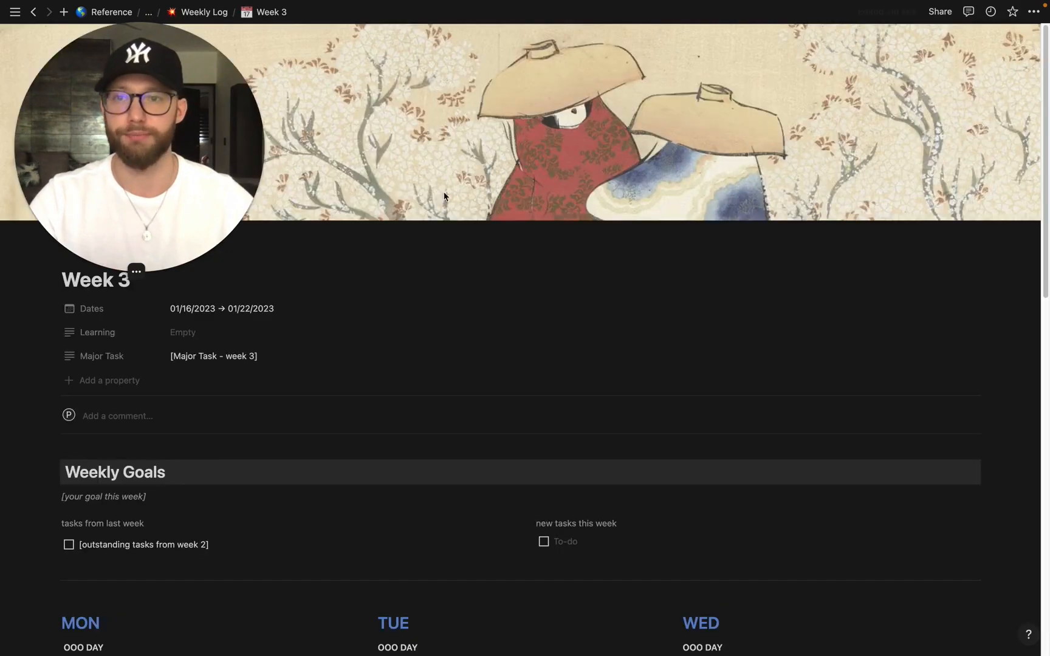
- Scroll the full-page Week 3 down through Thursday–Sunday to Outstanding Tasks
scroll(down, 3)
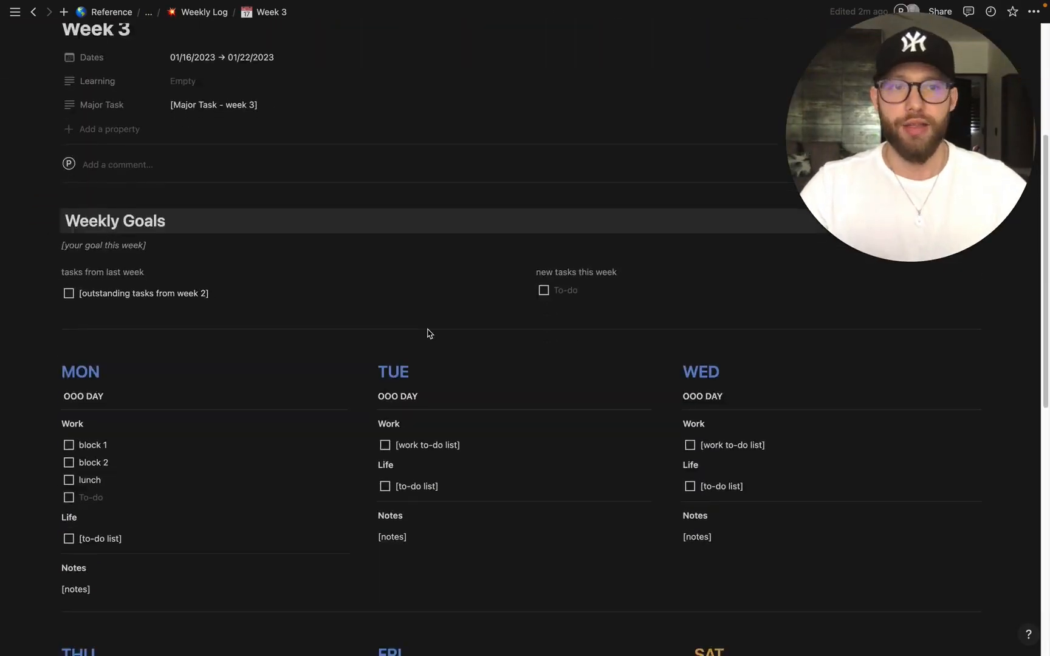
scroll(down, 3)
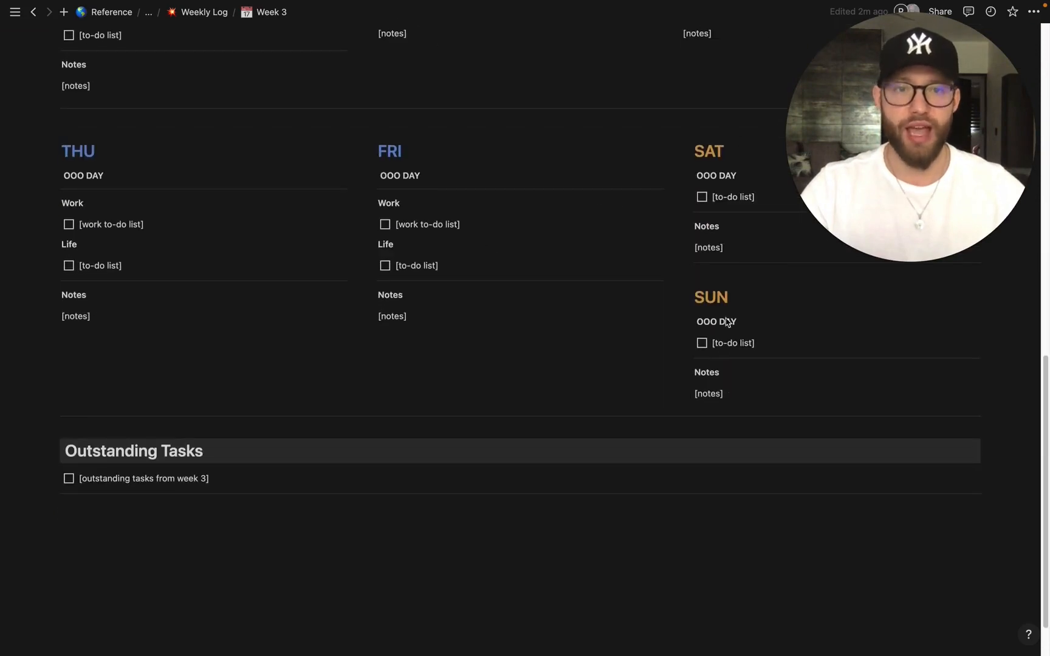
mouse_move(722, 157)
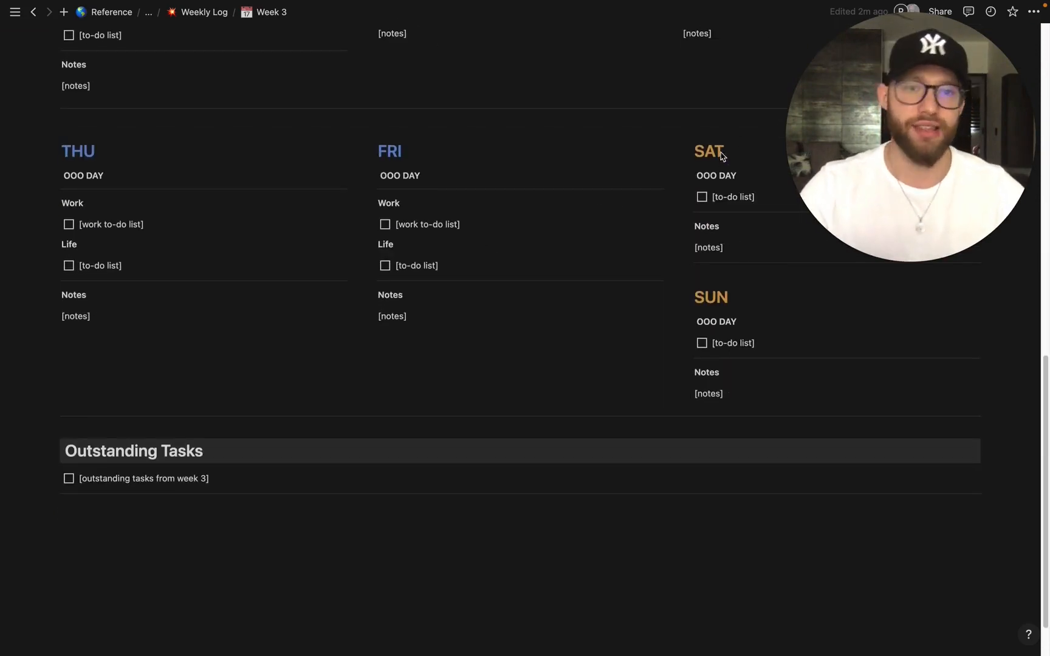
scroll(down, 3)
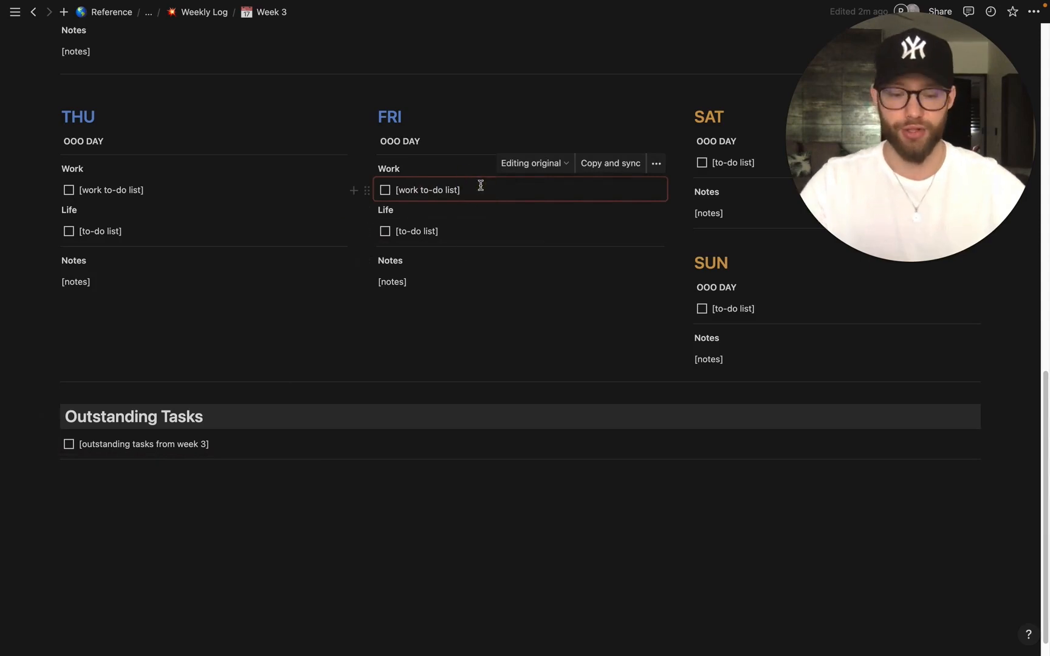
- Add a to-do named 'task' to Friday's Work list and move it within the page
text(task)
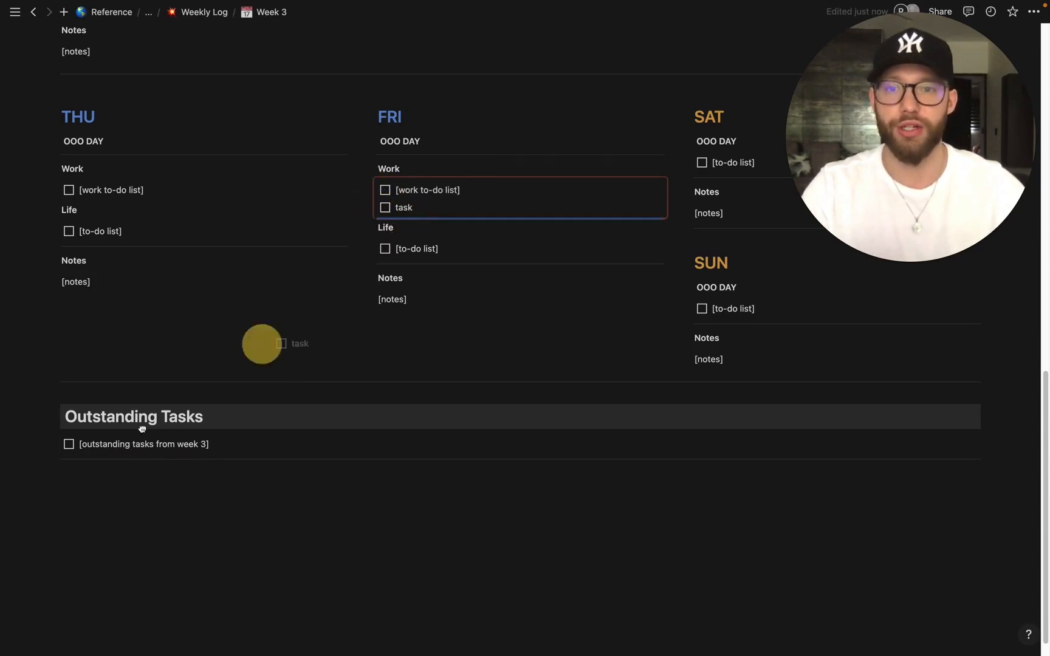
drag(261, 343, 101, 452)
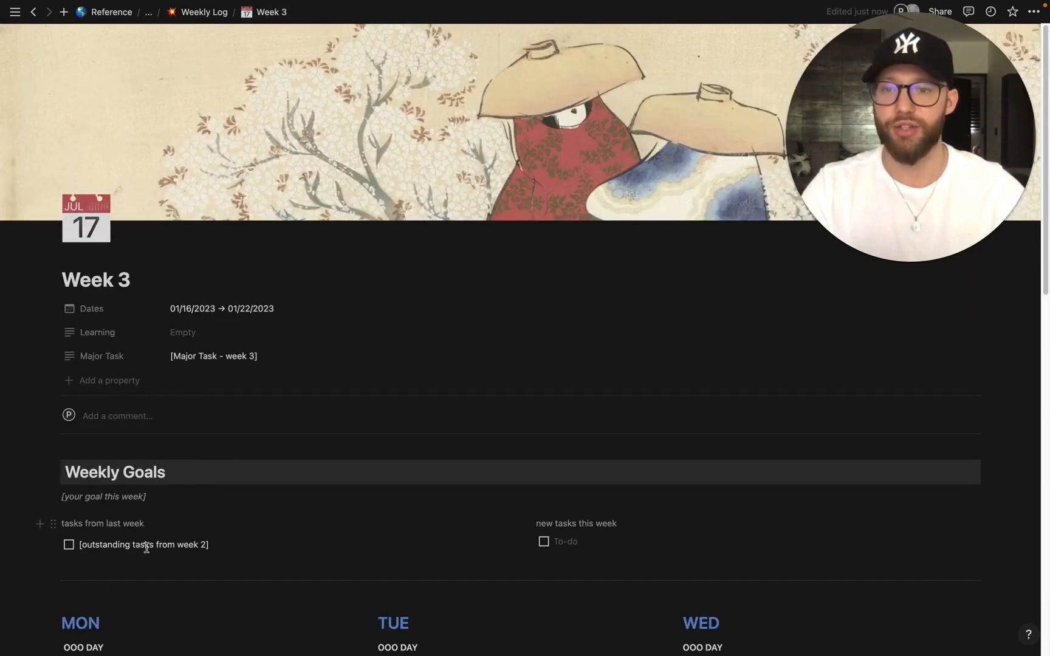
click(144, 544)
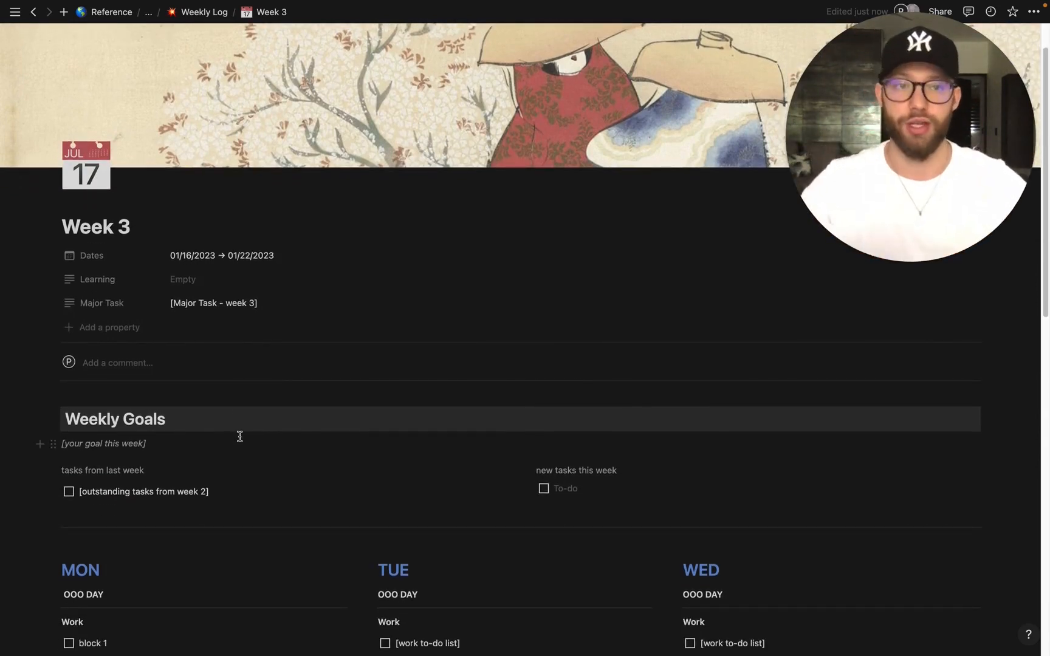
text(task)
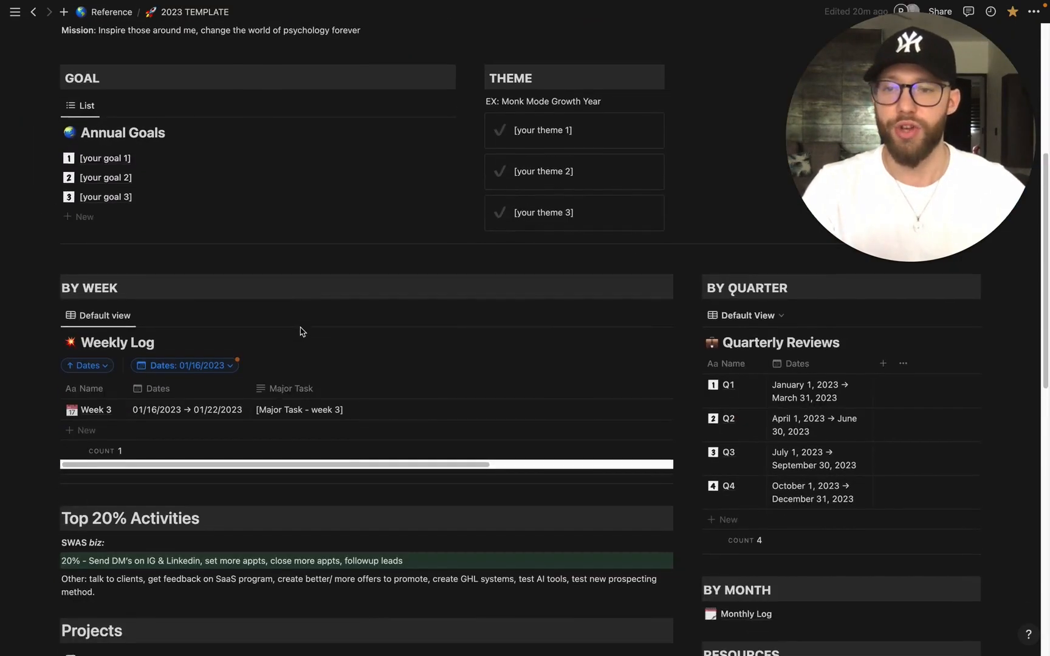
- Save the Weekly Log's 01/16/2023 Dates filter for everyone
click(192, 365)
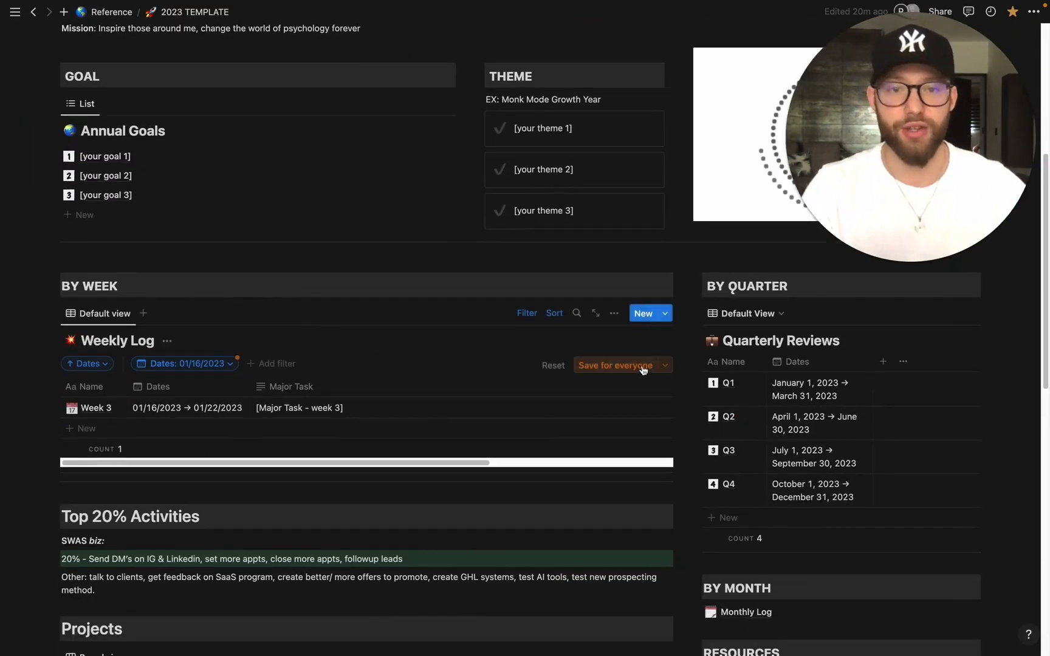
click(614, 366)
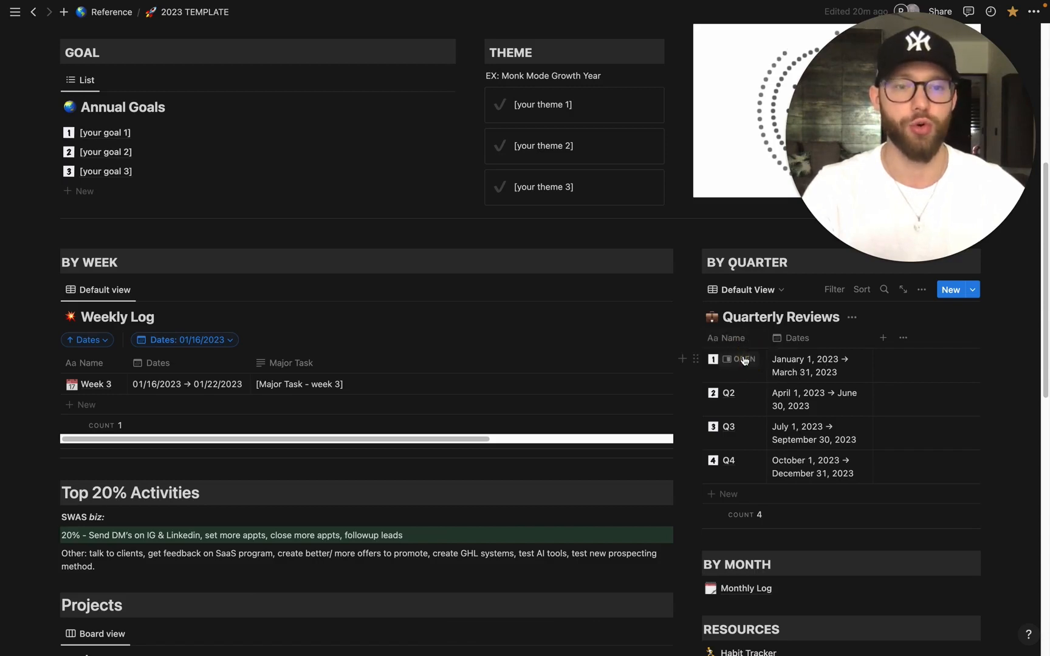
- Open the Q1 quarterly review page in side peek beside the template
click(742, 359)
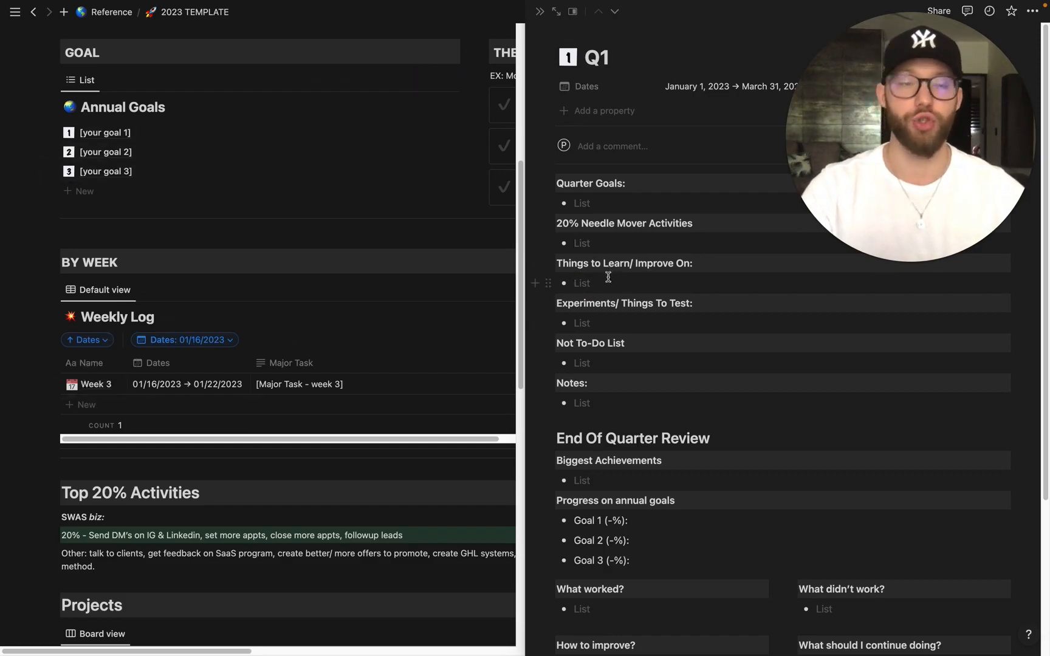
mouse_move(683, 311)
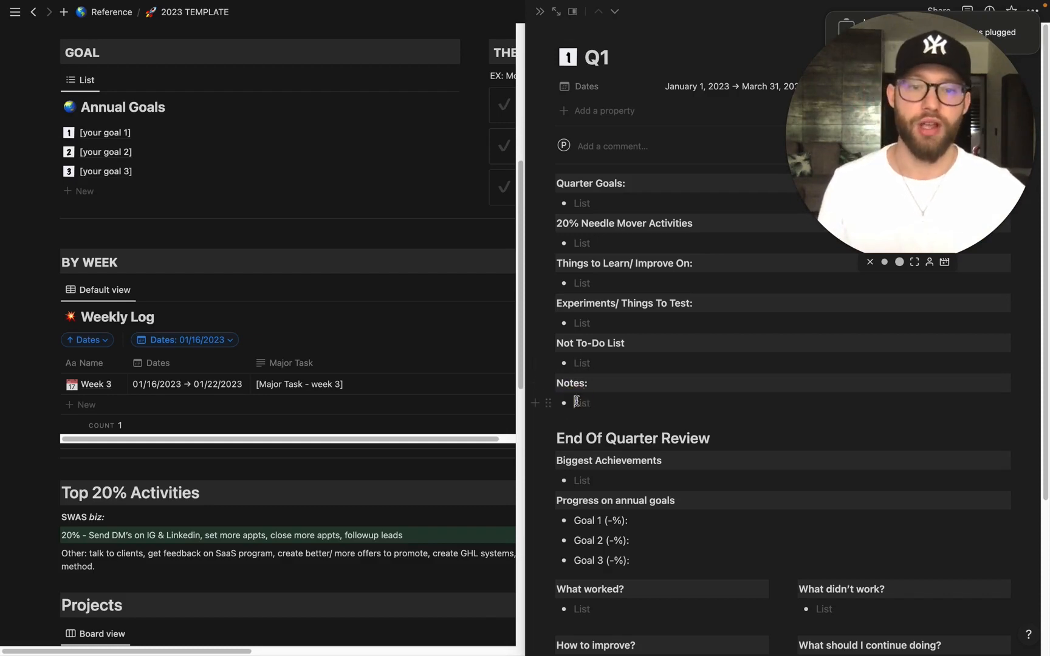
scroll(down, 3)
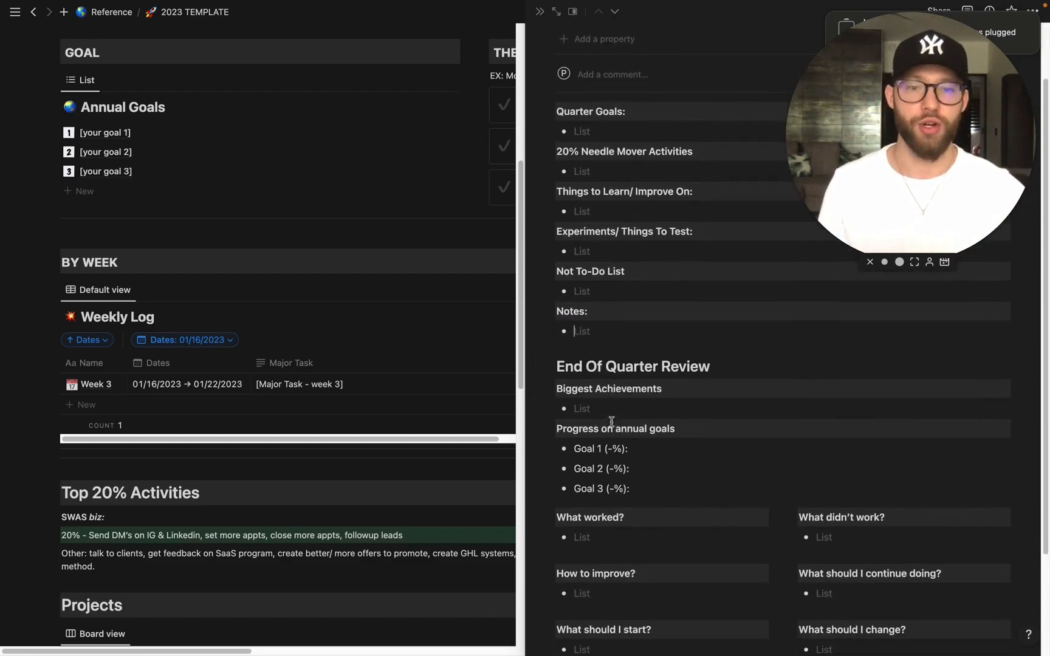
scroll(down, 3)
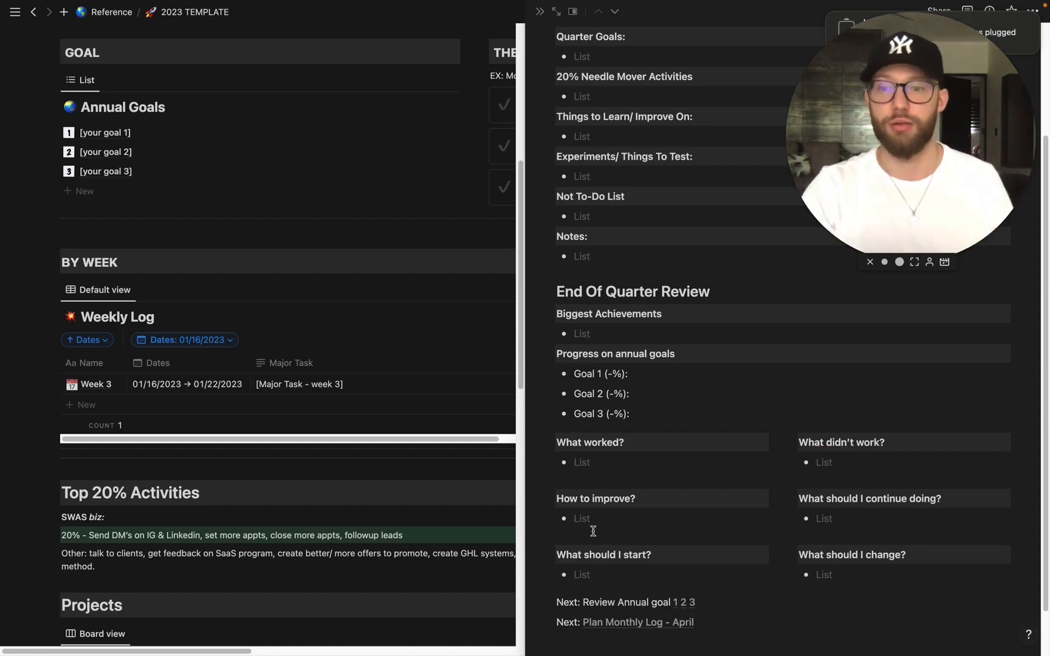
click(823, 462)
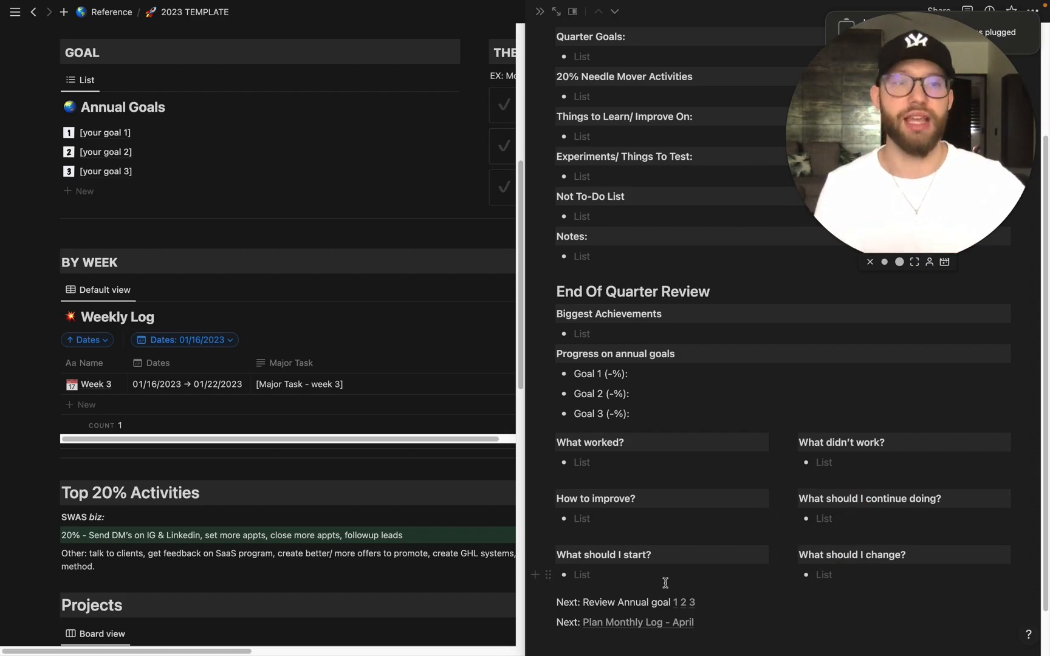
scroll(down, 3)
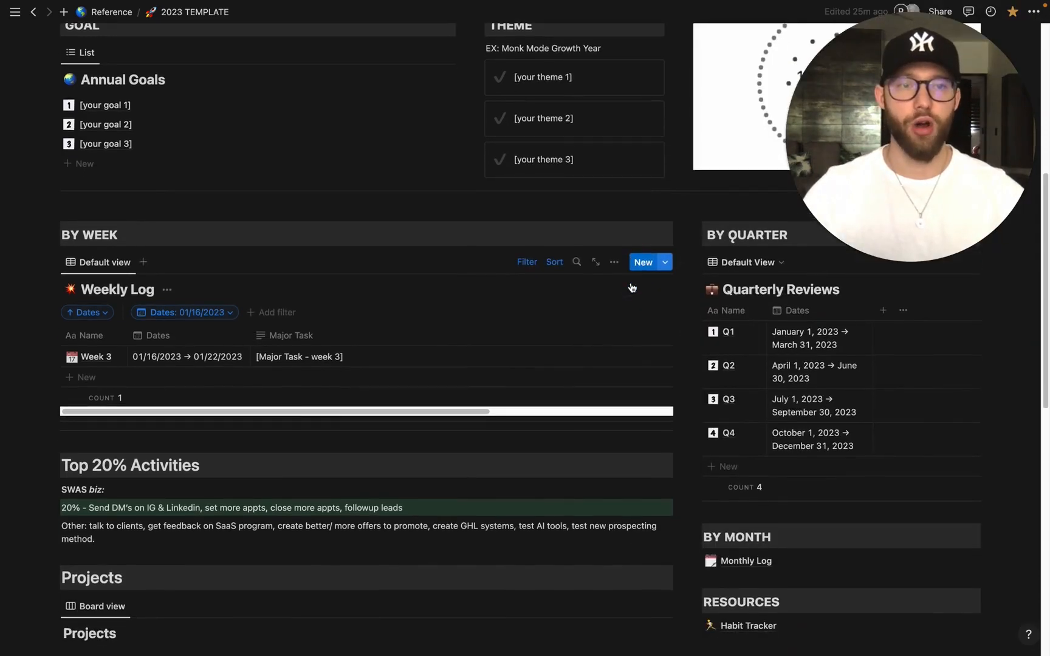
scroll(down, 3)
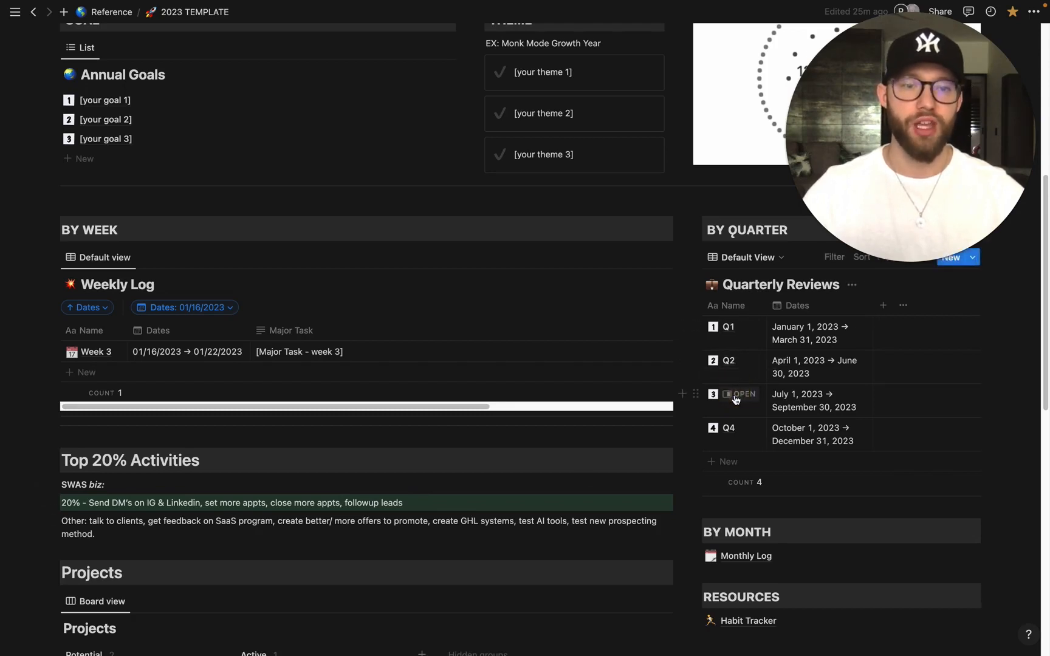
click(742, 393)
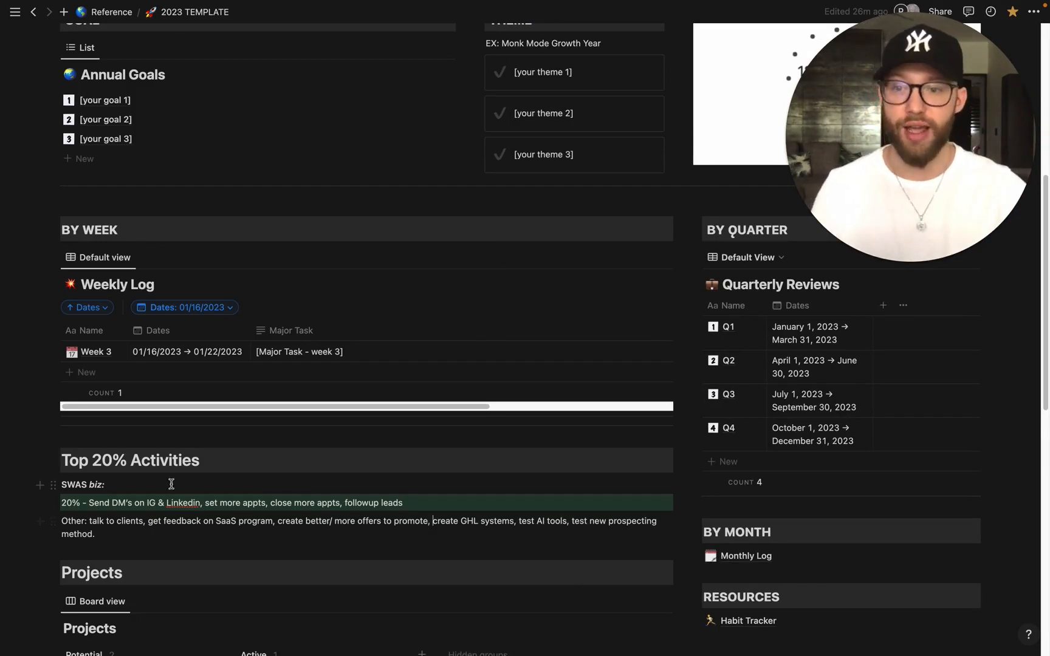
scroll(down, 3)
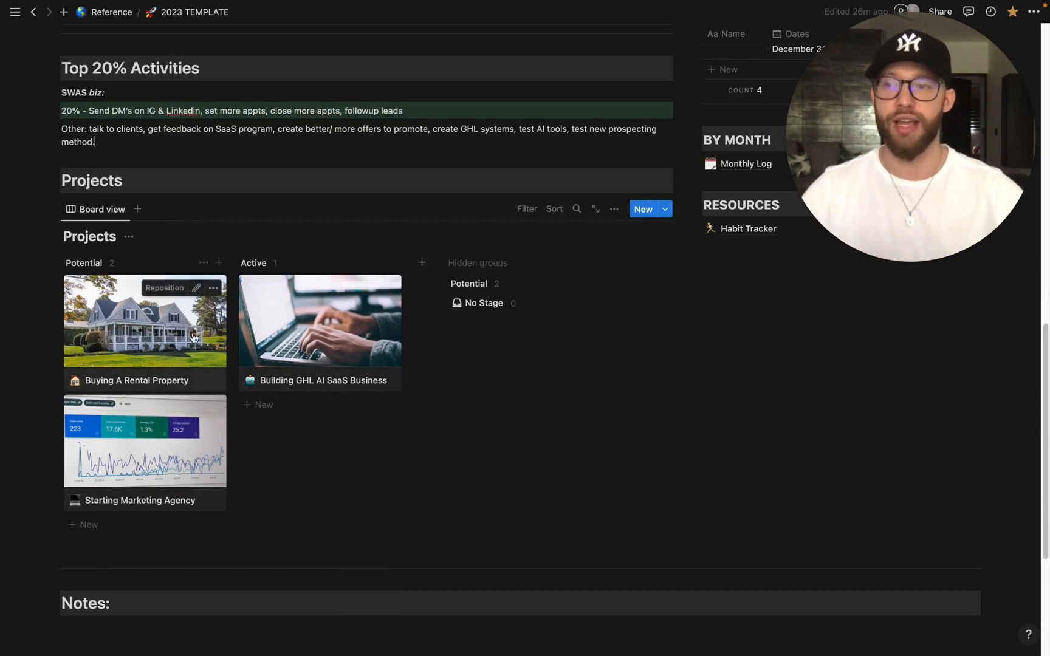
mouse_move(332, 392)
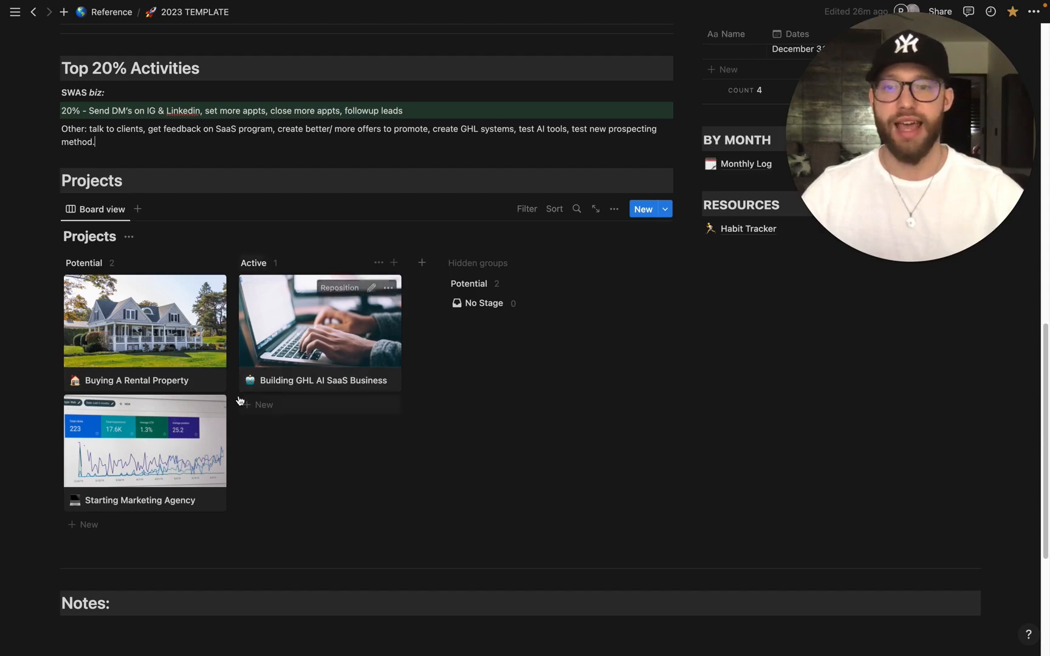
mouse_move(398, 387)
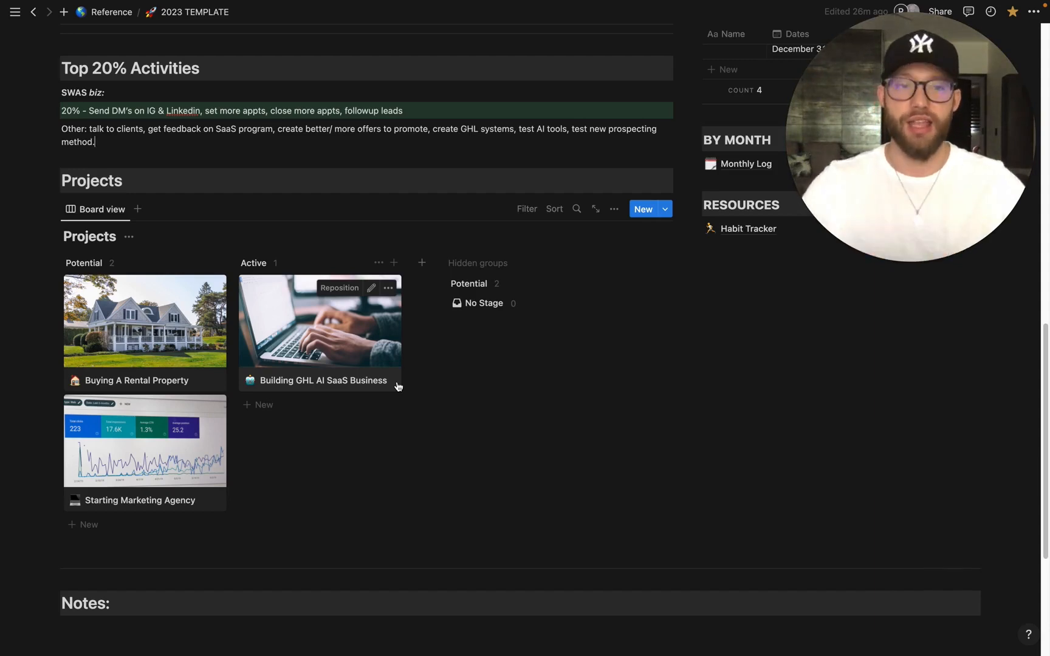
mouse_move(397, 392)
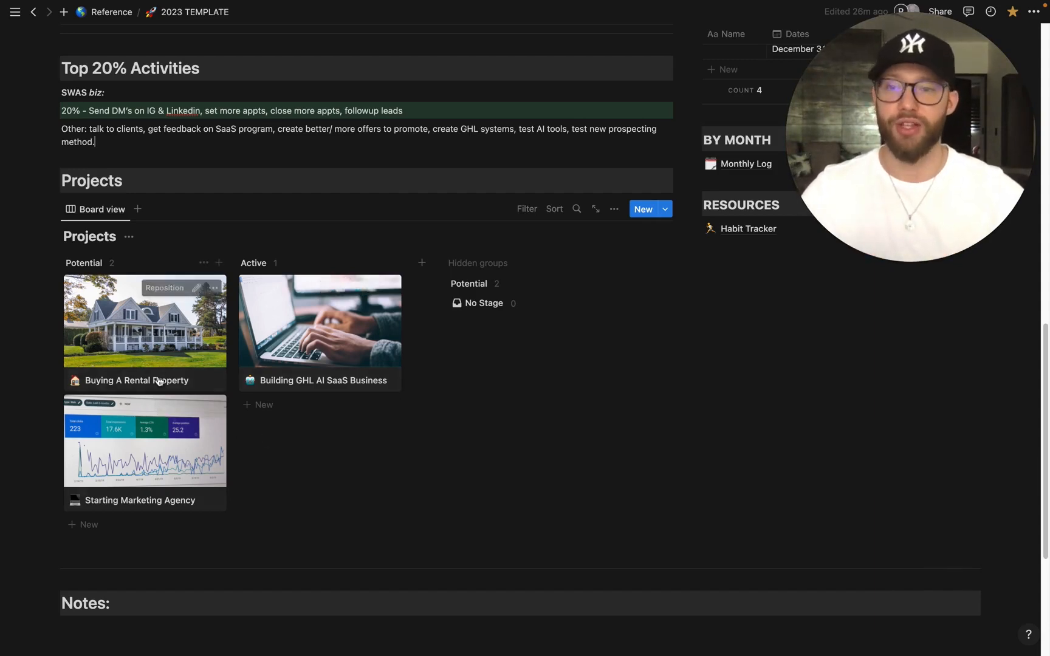
mouse_move(159, 392)
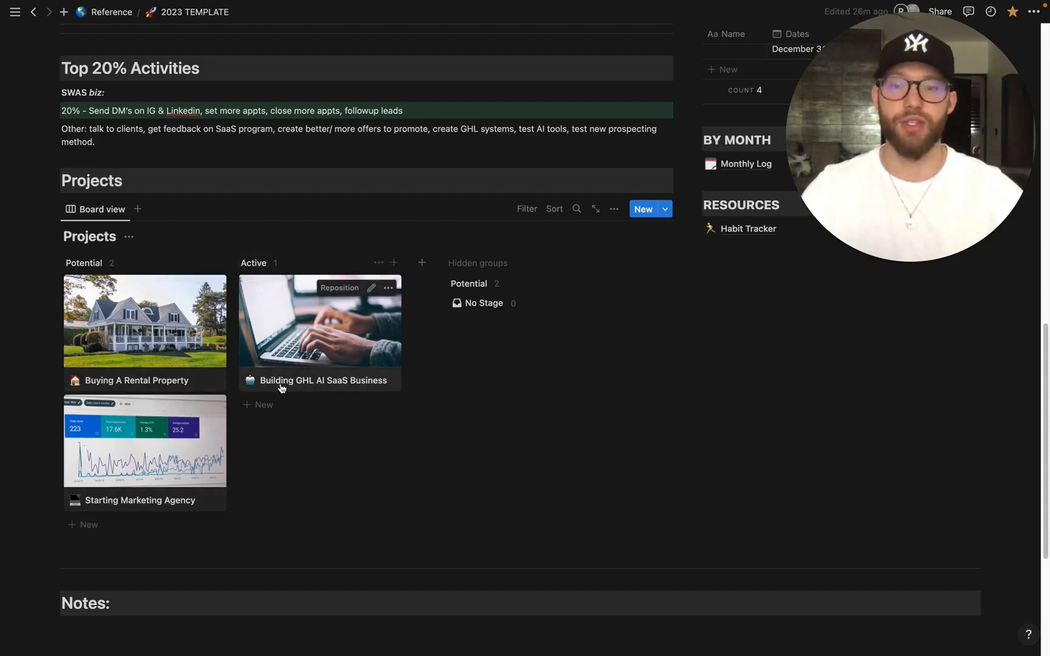
mouse_move(330, 507)
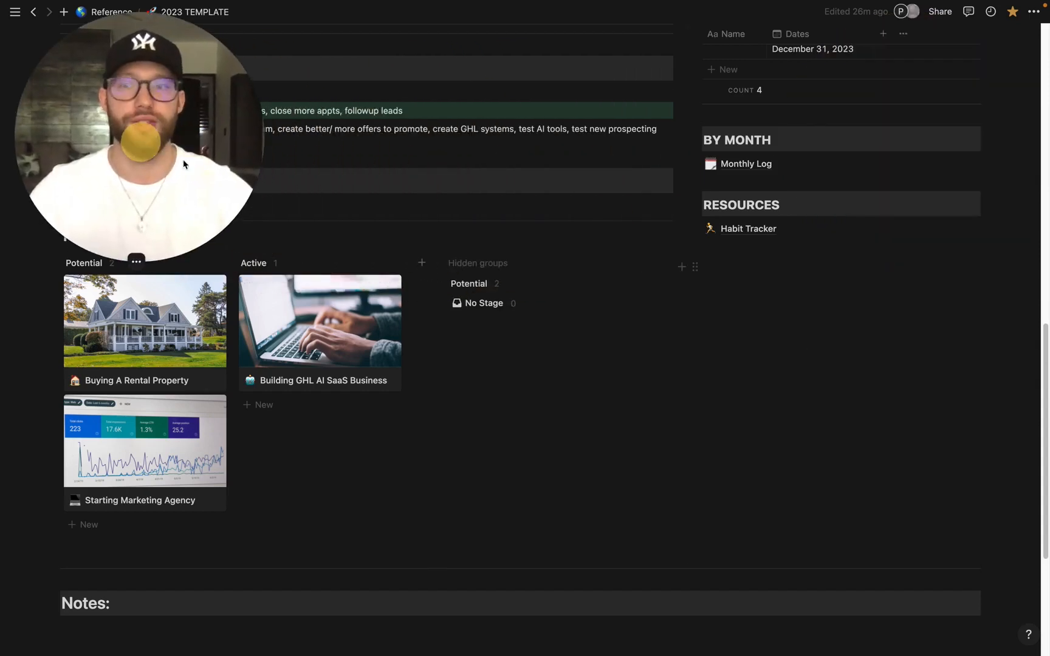
- Scroll the Monthly Log page down its list of months
scroll(down, 3)
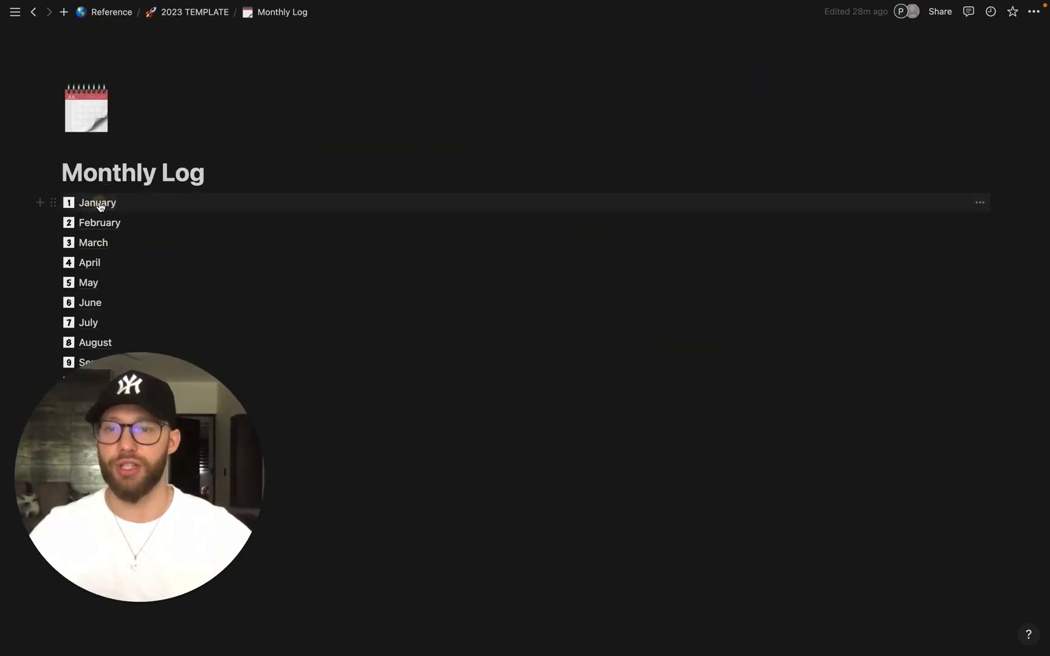
- Open the January page and look down its Goals, Weekly Log and Calendar sections
click(97, 203)
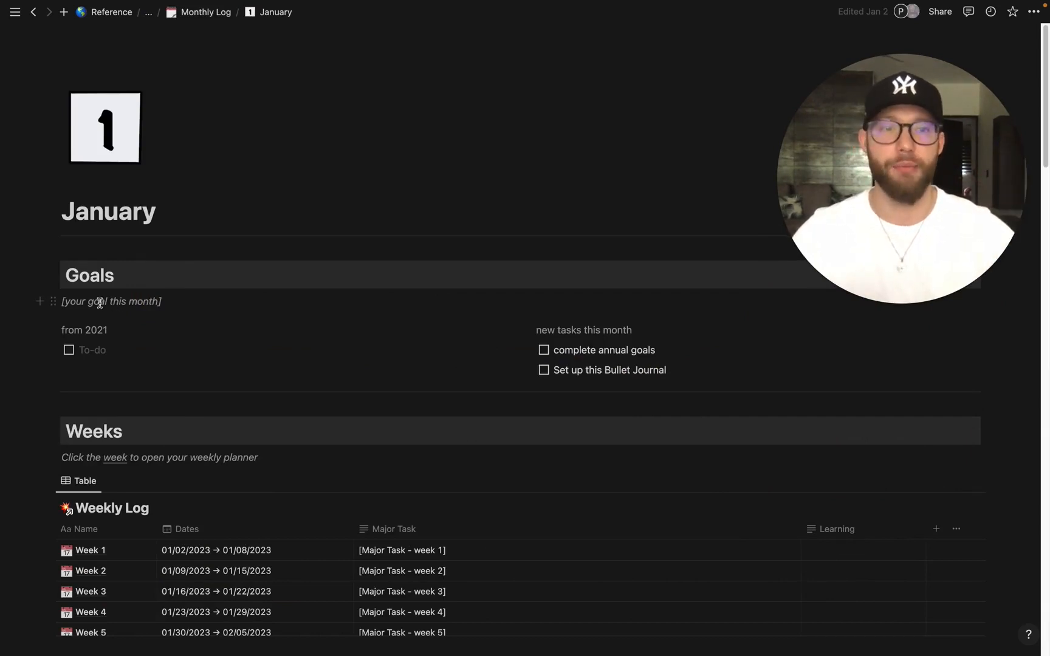
scroll(down, 3)
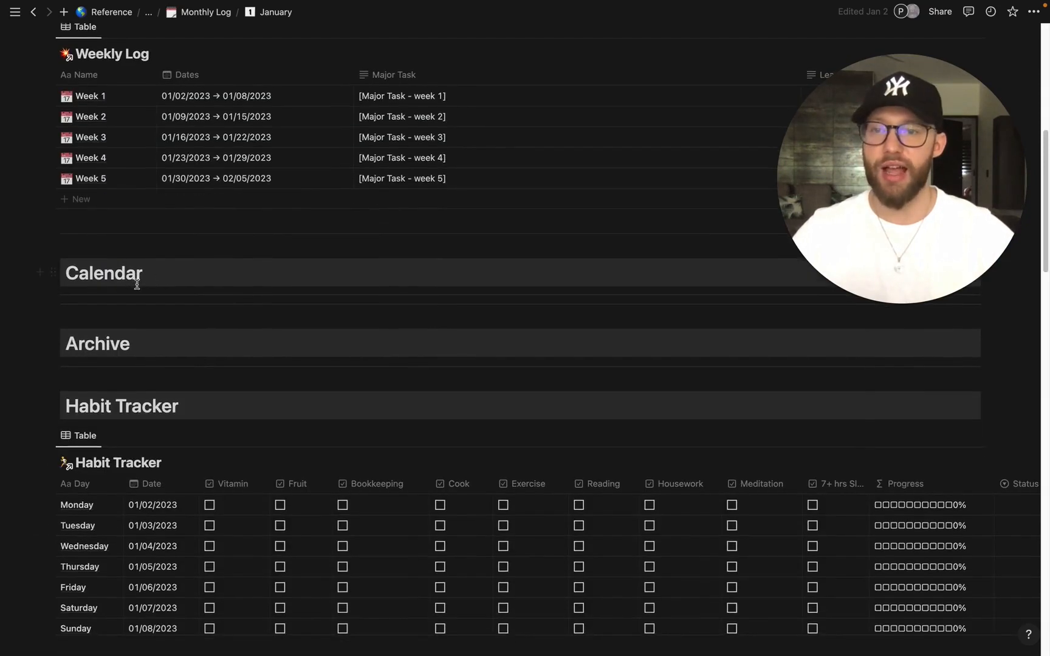
- Tick Vitamin and Bookkeeping for Monday 01/02/2023 in the habit tracker
scroll(down, 3)
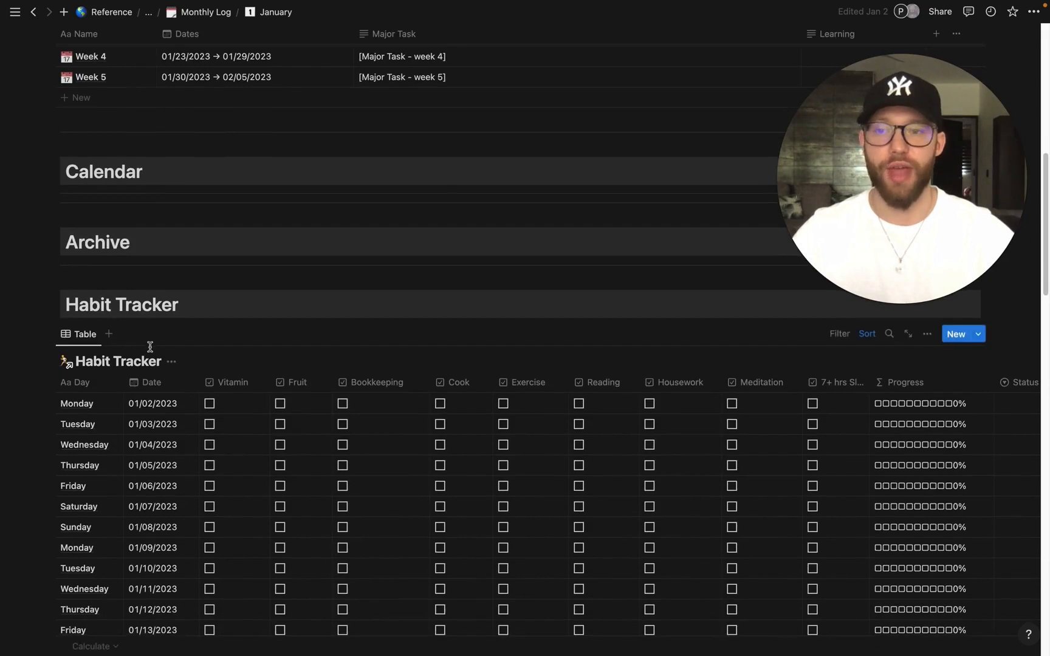
scroll(down, 3)
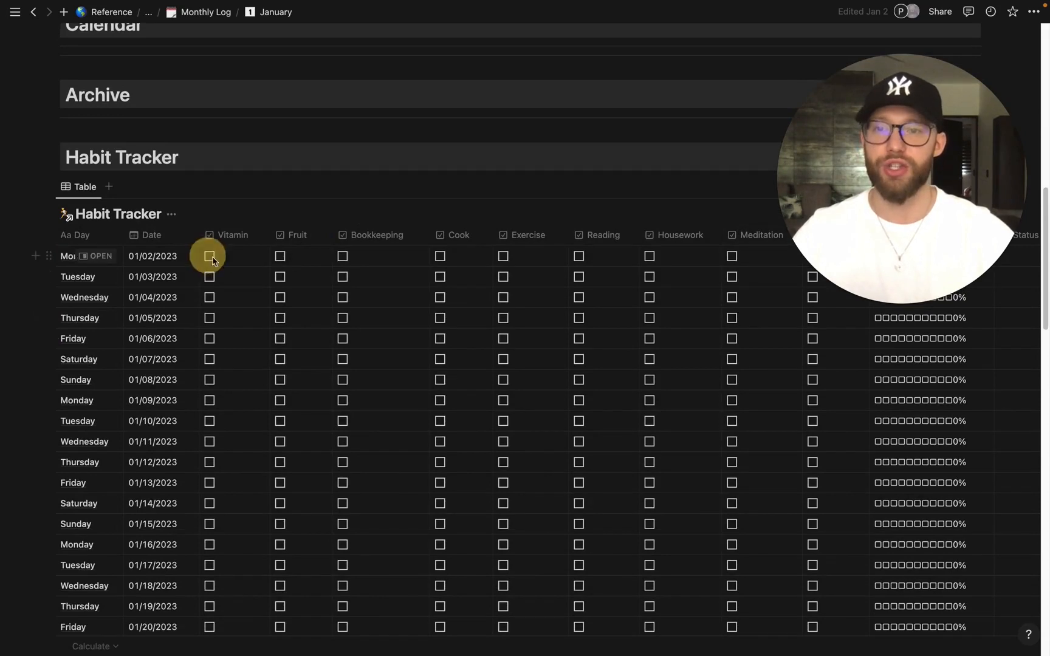
click(209, 256)
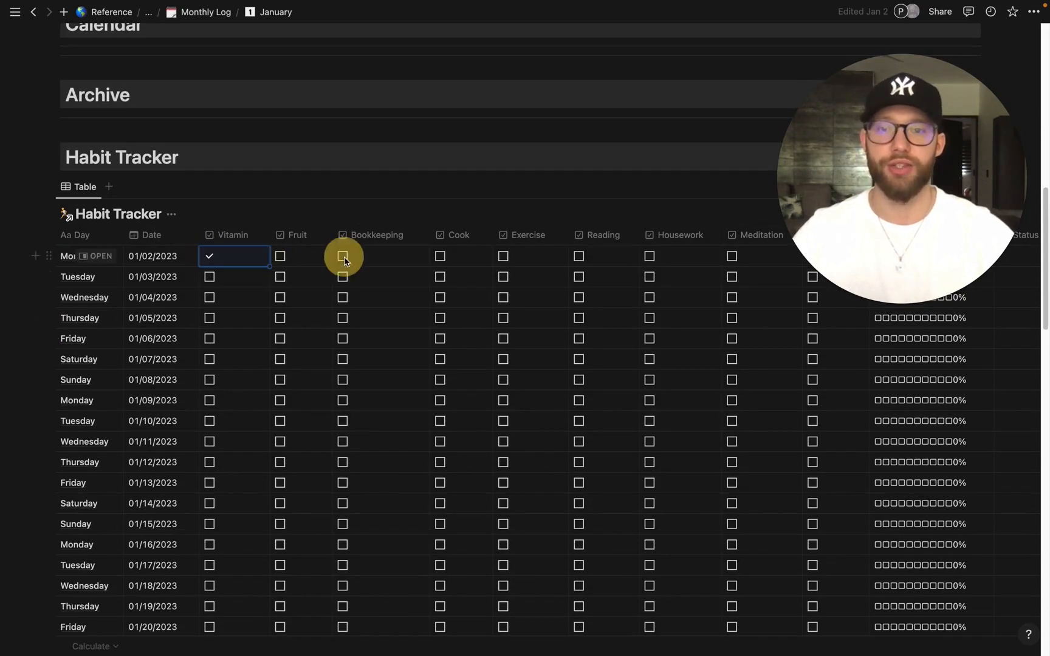
click(342, 256)
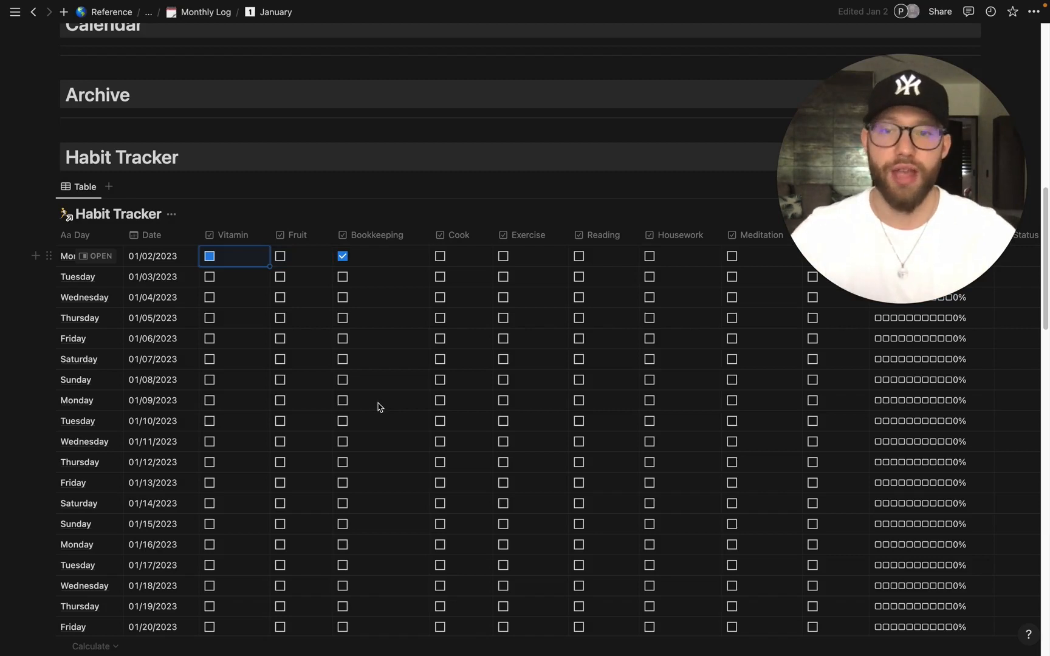
- Start an entry under the Reflection questions and browse the Journal prompts
scroll(down, 3)
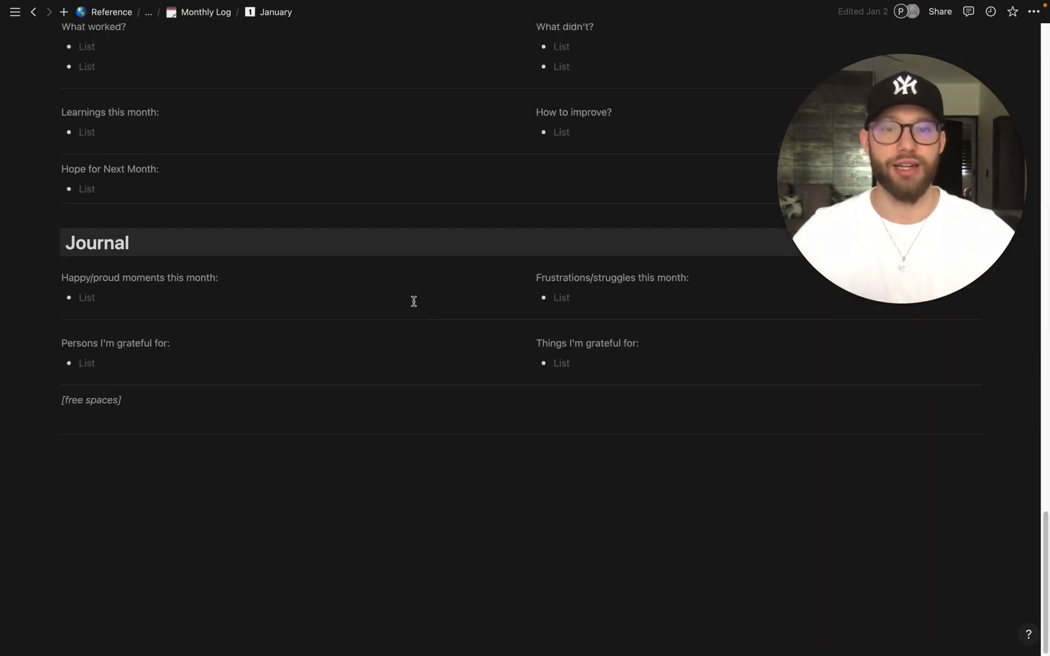
scroll(up, 3)
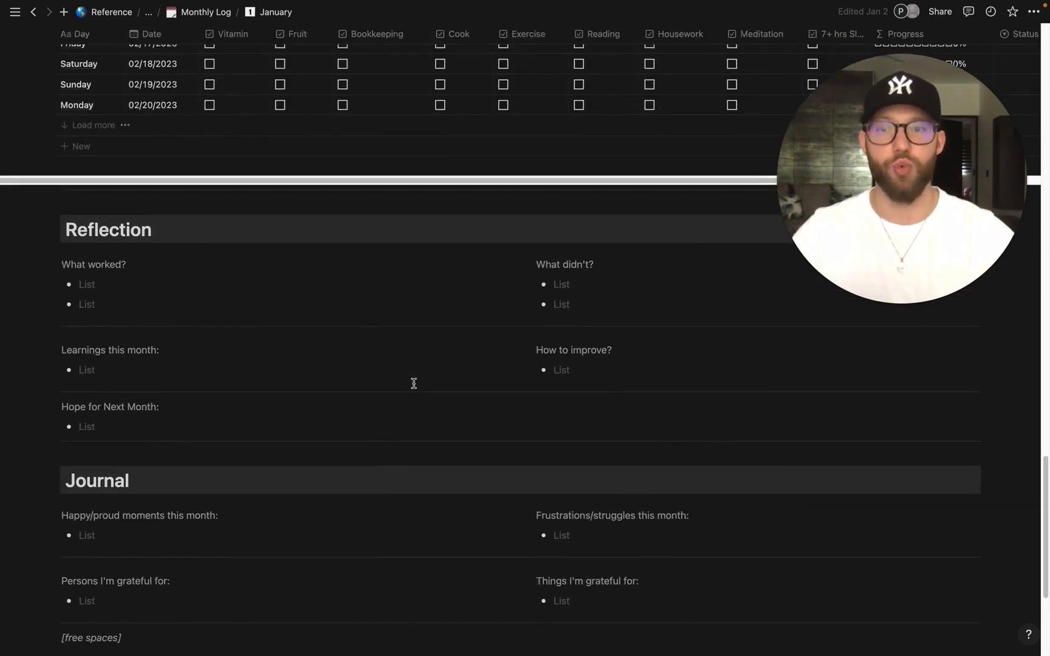
scroll(down, 3)
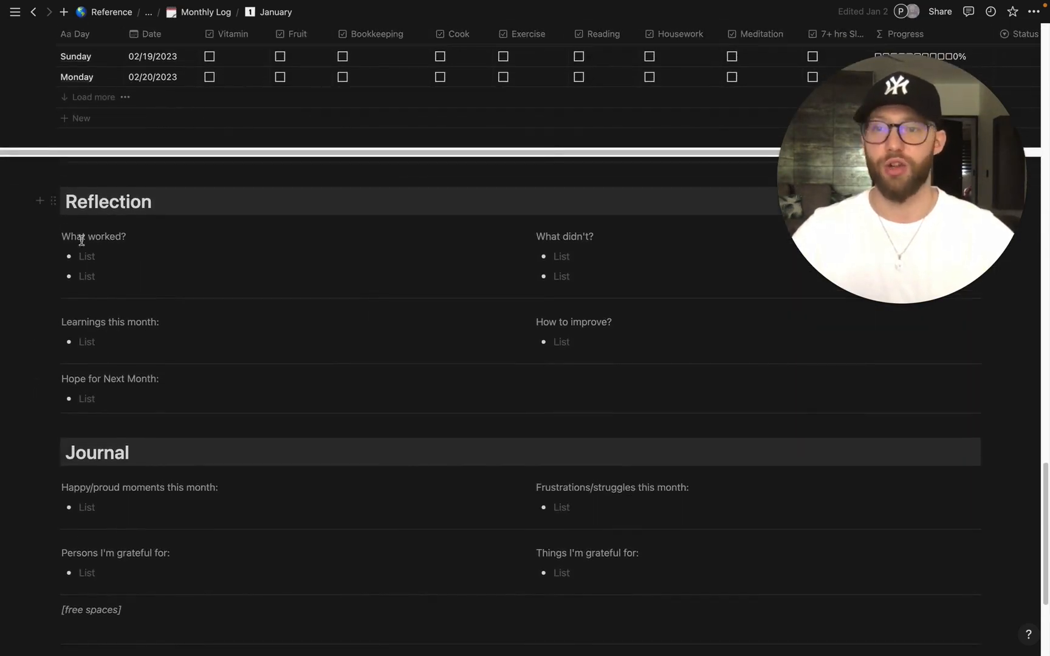
click(86, 257)
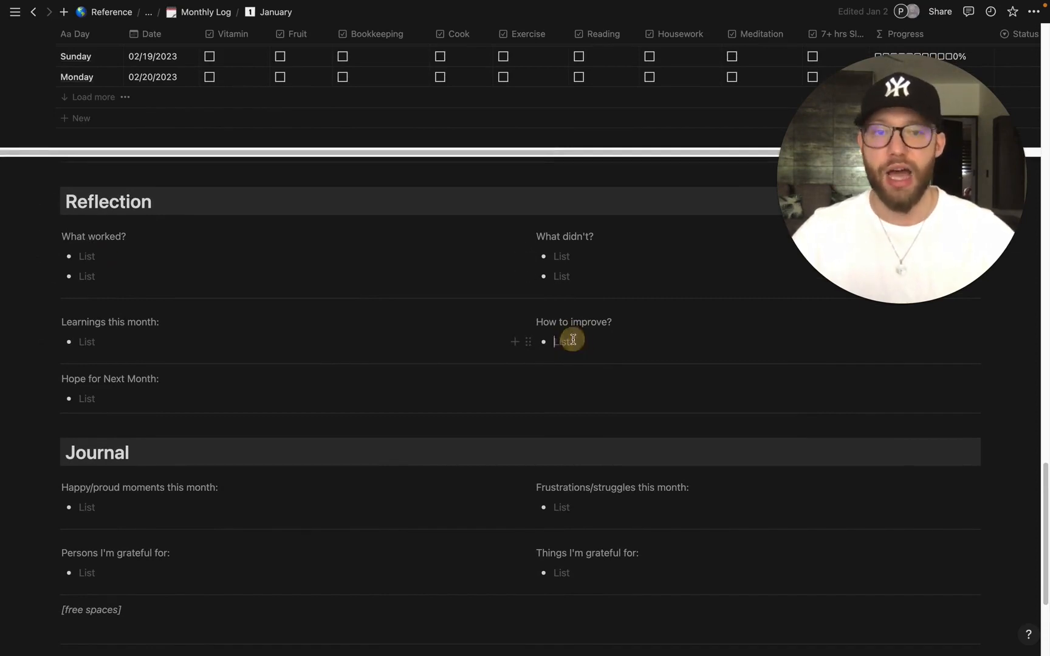
mouse_move(104, 336)
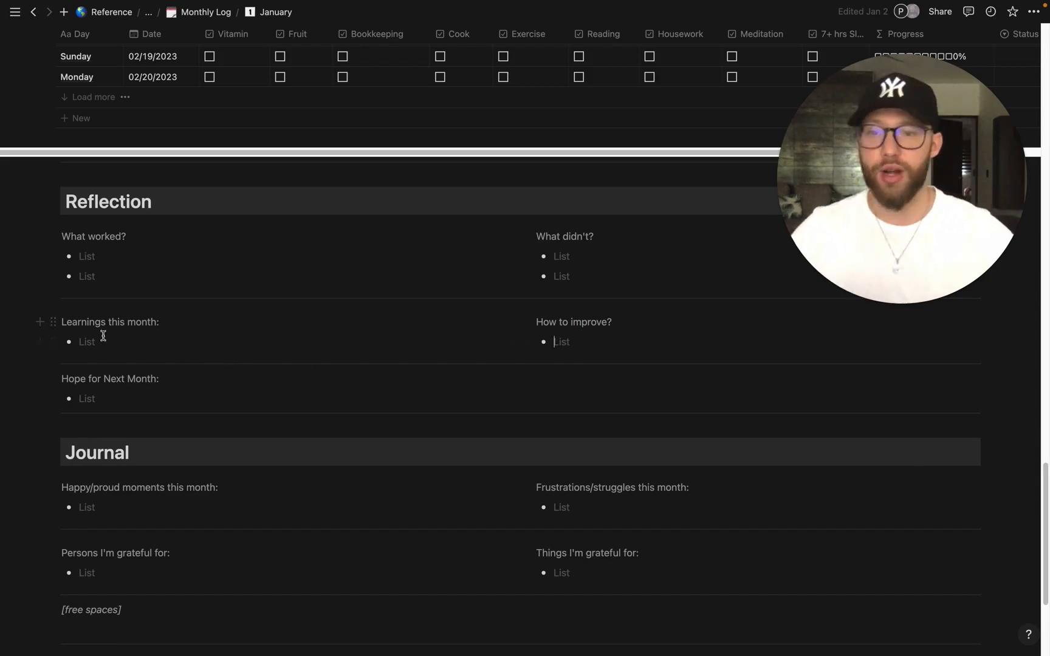
scroll(down, 3)
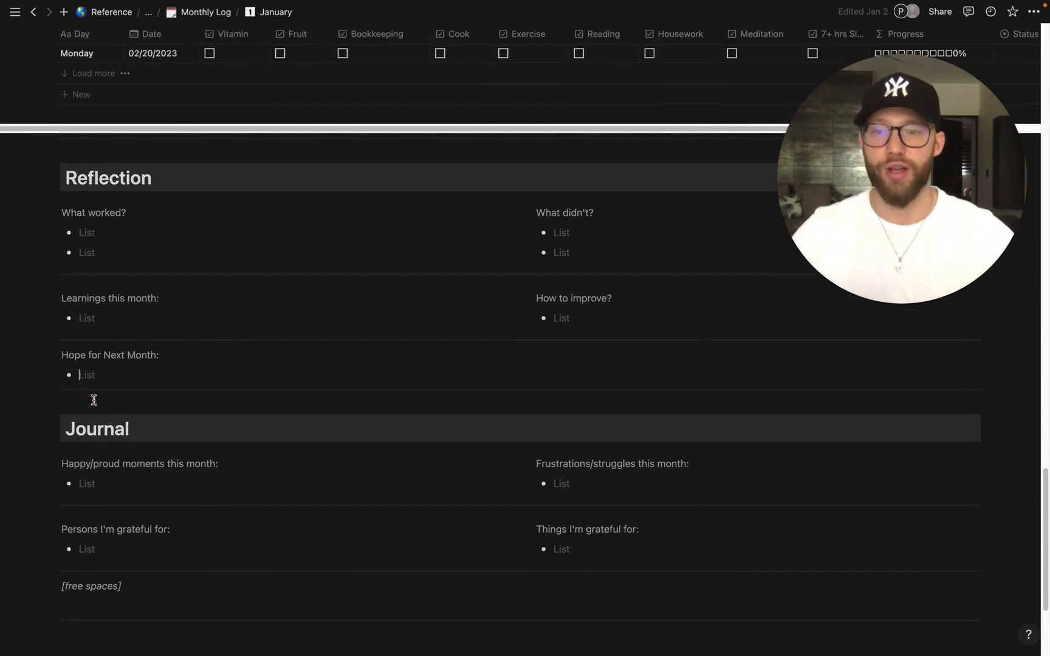
scroll(down, 3)
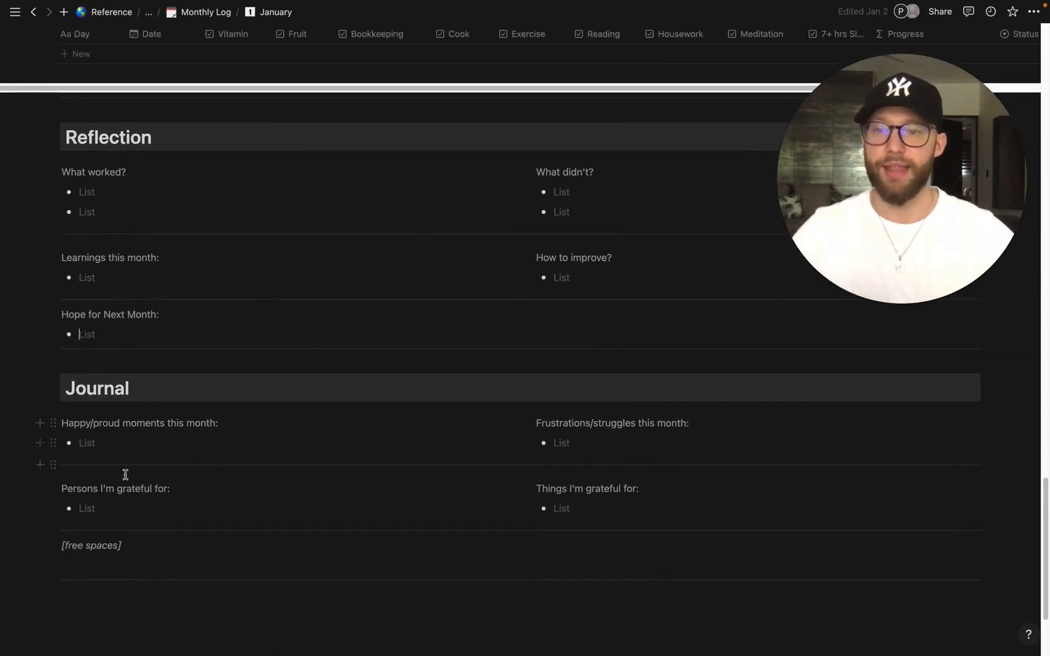
scroll(down, 3)
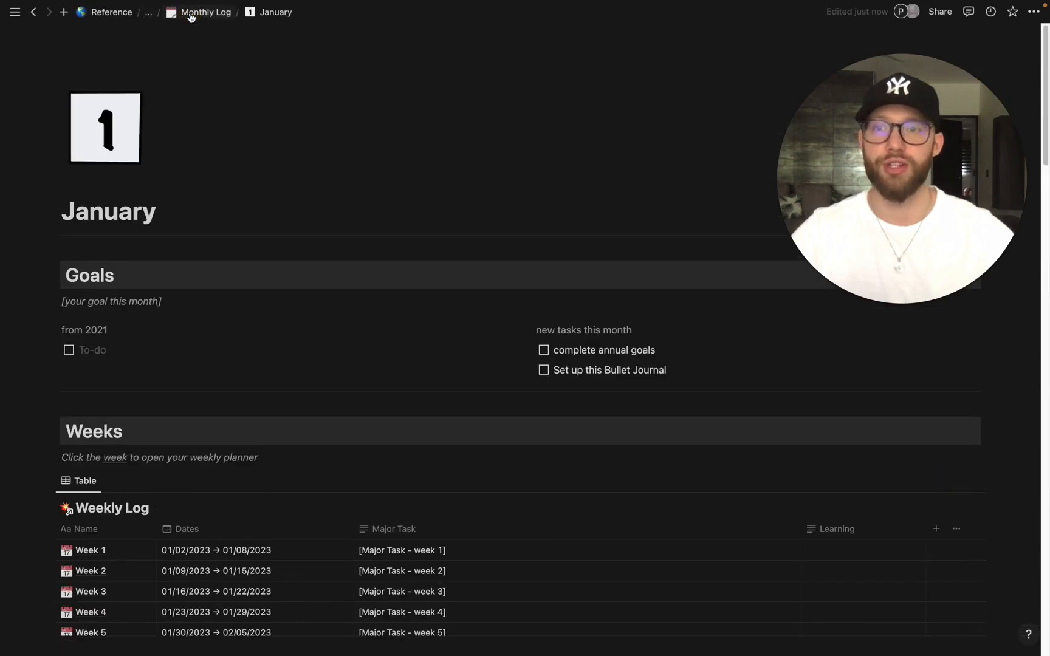
click(205, 12)
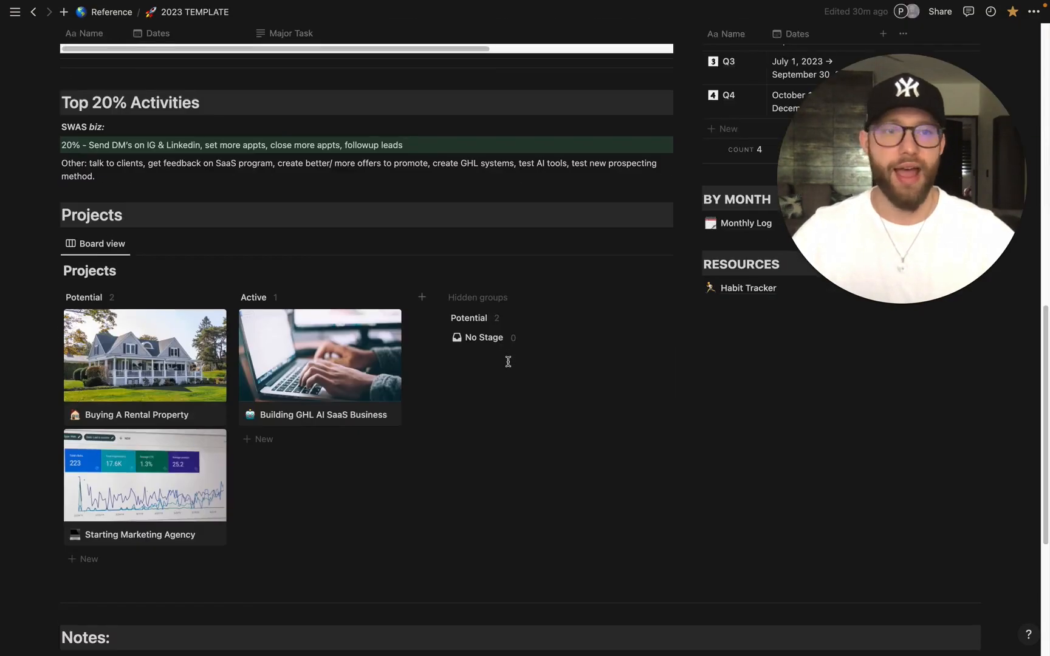
scroll(up, 3)
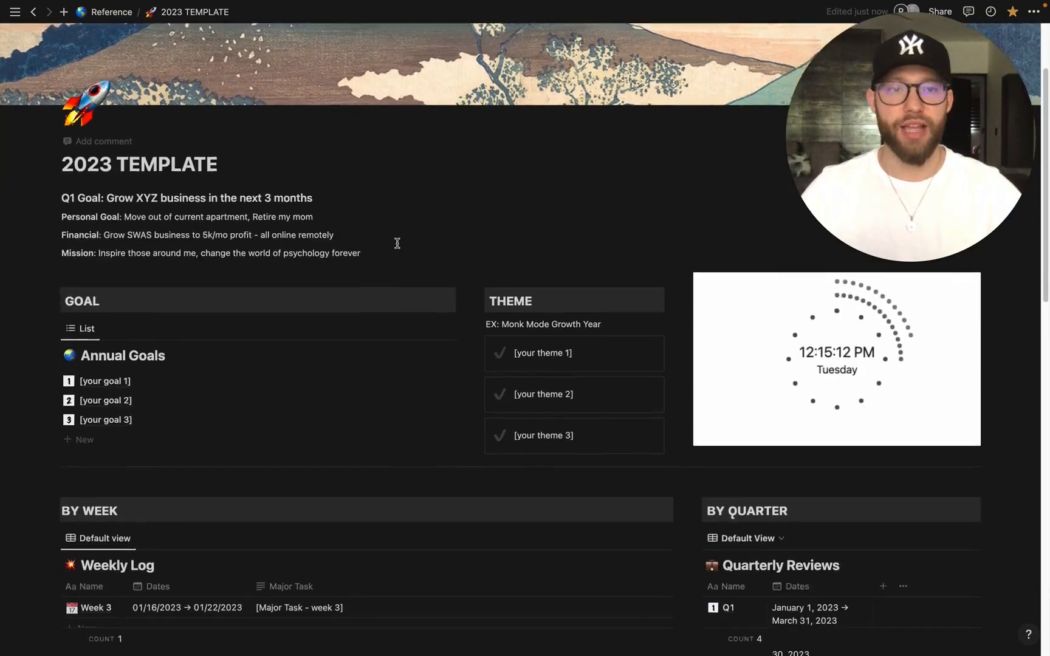
scroll(down, 3)
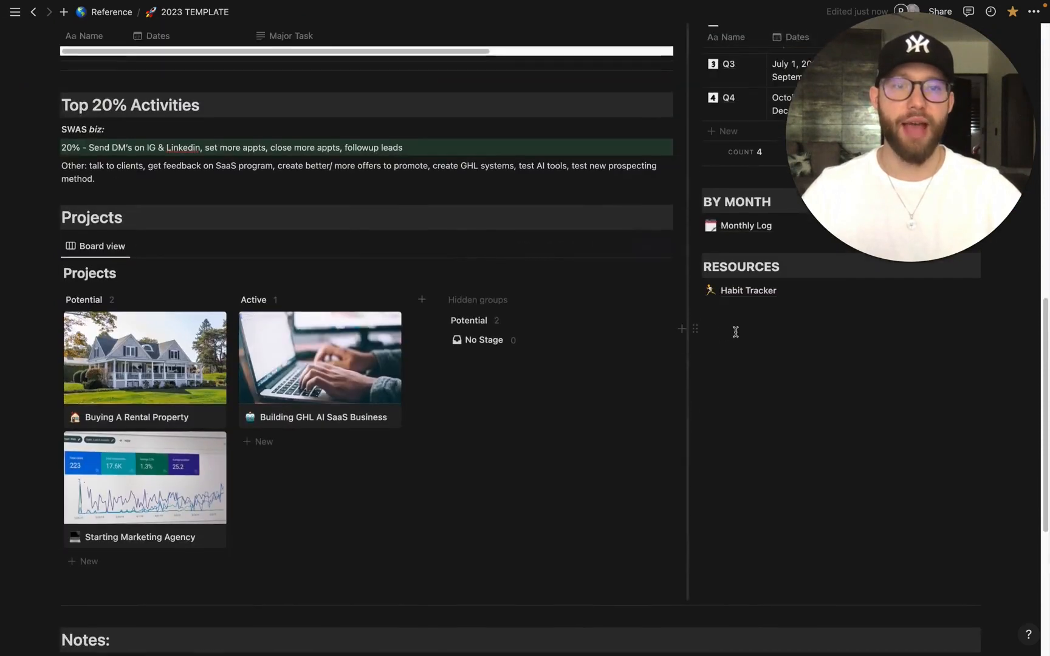
- Open the Habit Tracker resource page and scroll its daily checkbox table to the last rows around 02/20/2023
click(748, 290)
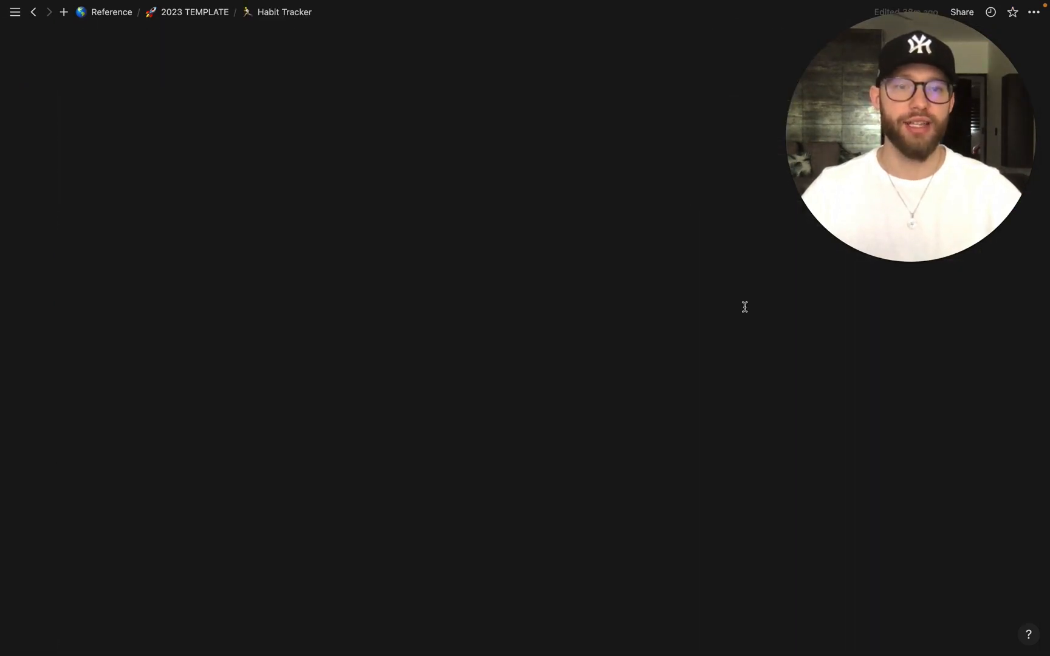
mouse_move(336, 203)
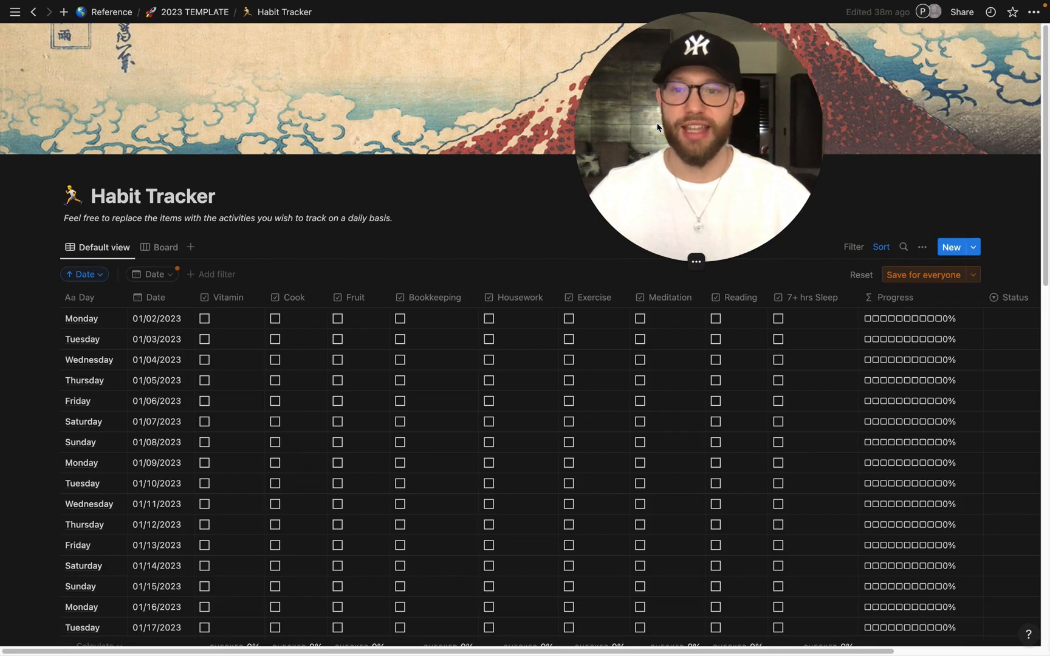
mouse_move(242, 212)
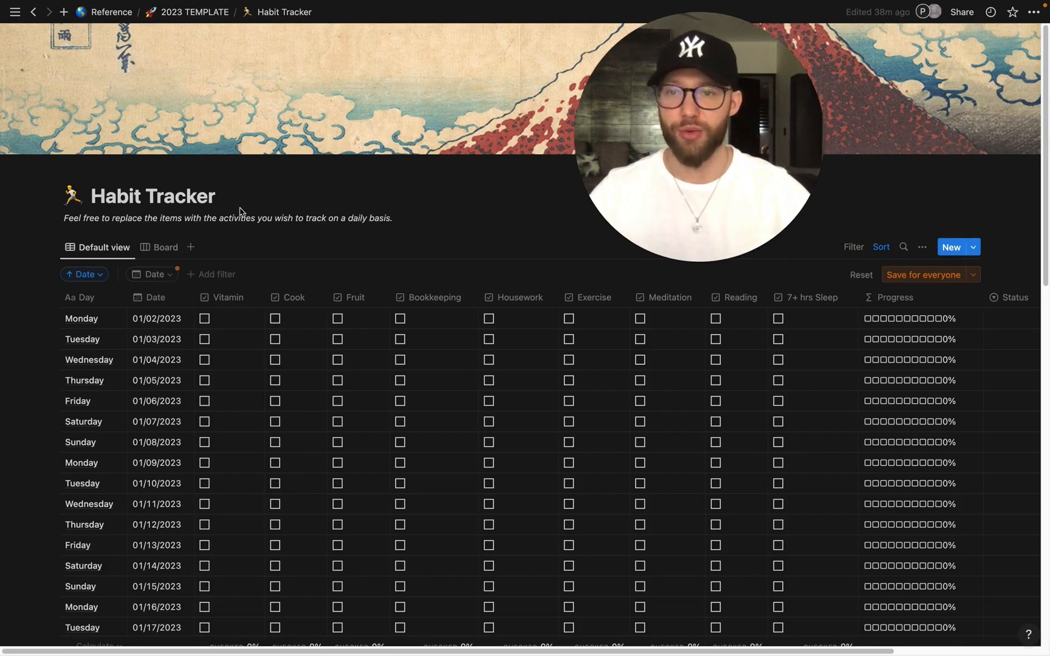
mouse_move(352, 274)
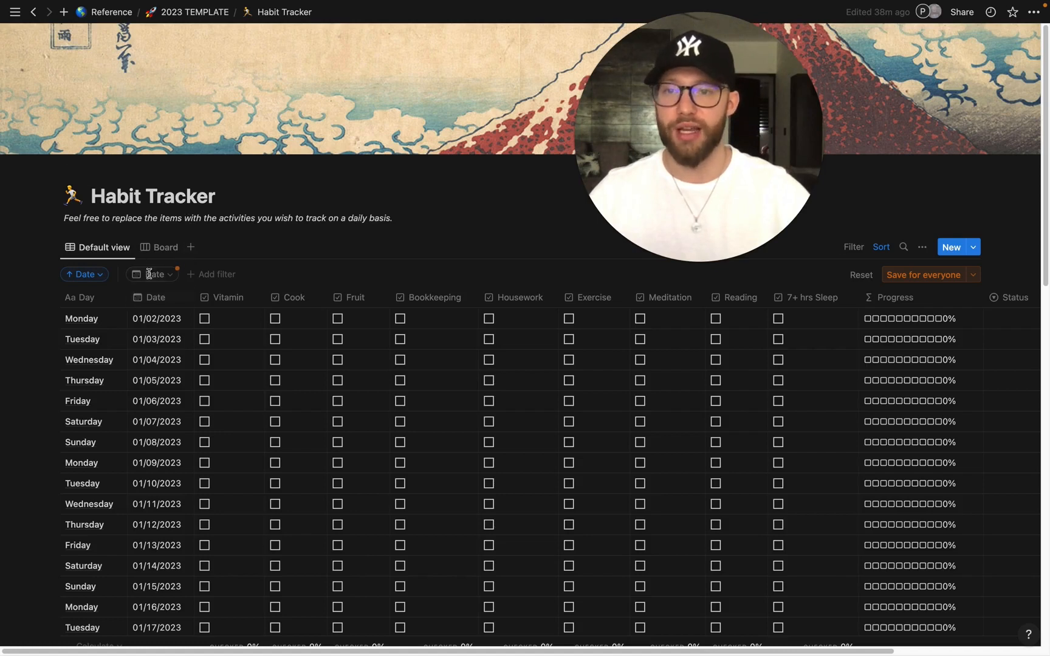
click(152, 274)
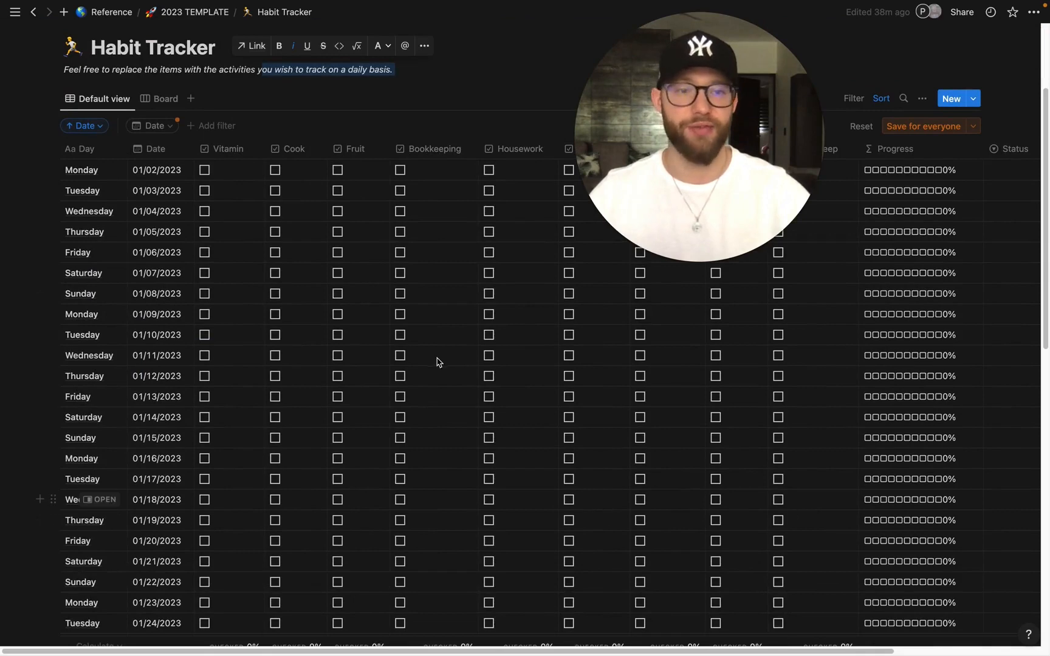
scroll(down, 3)
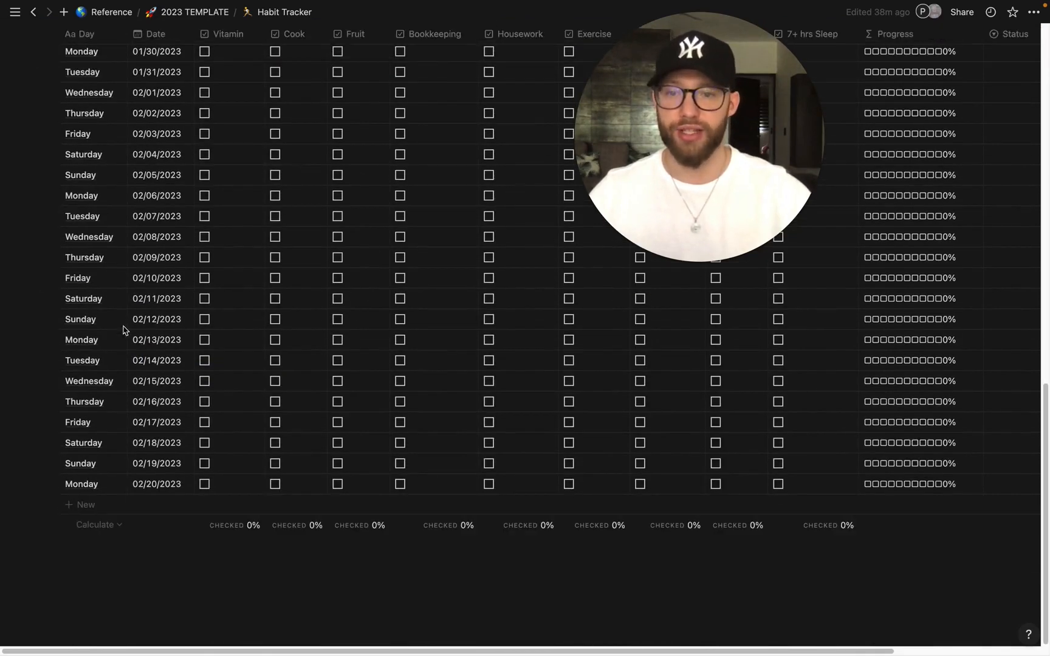
mouse_move(380, 254)
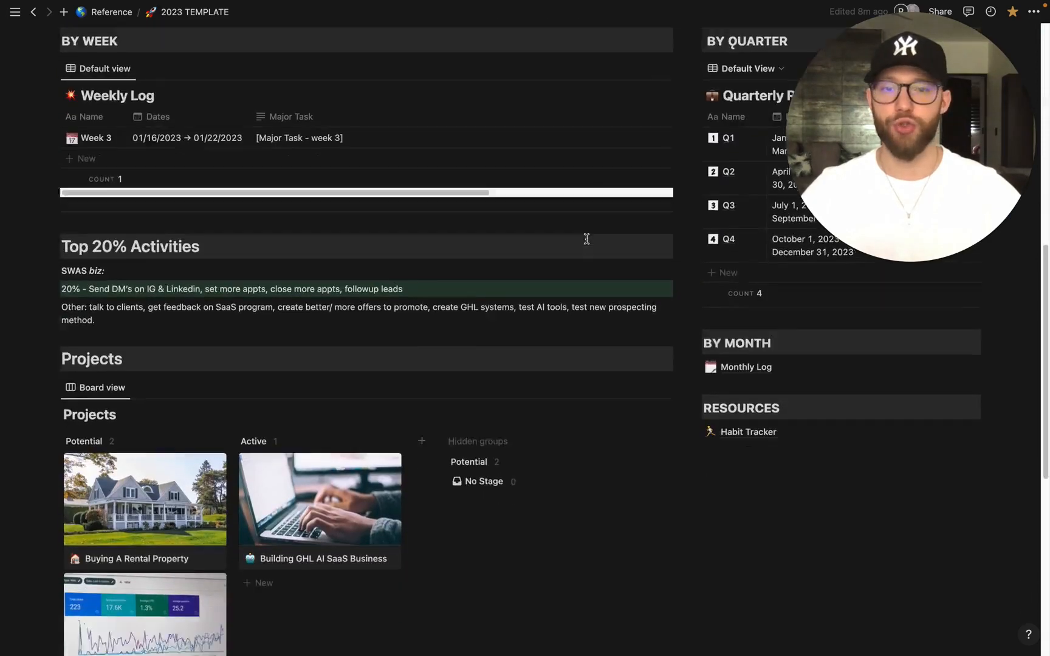
- Scroll the 2023 TEMPLATE page down past the Projects board to the empty Notes heading
scroll(down, 3)
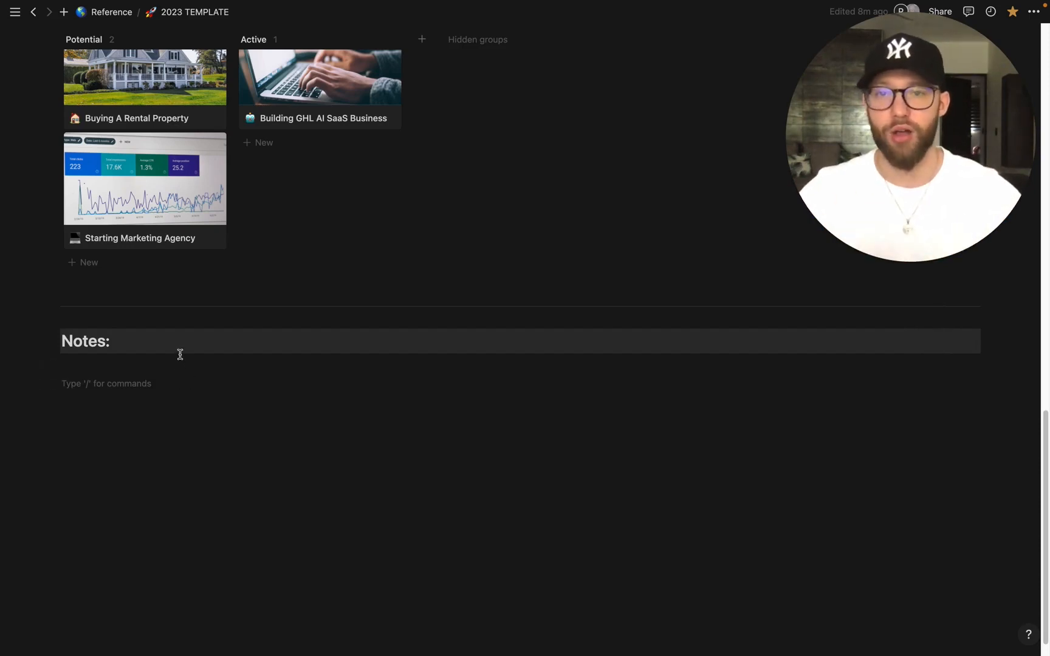
mouse_move(251, 492)
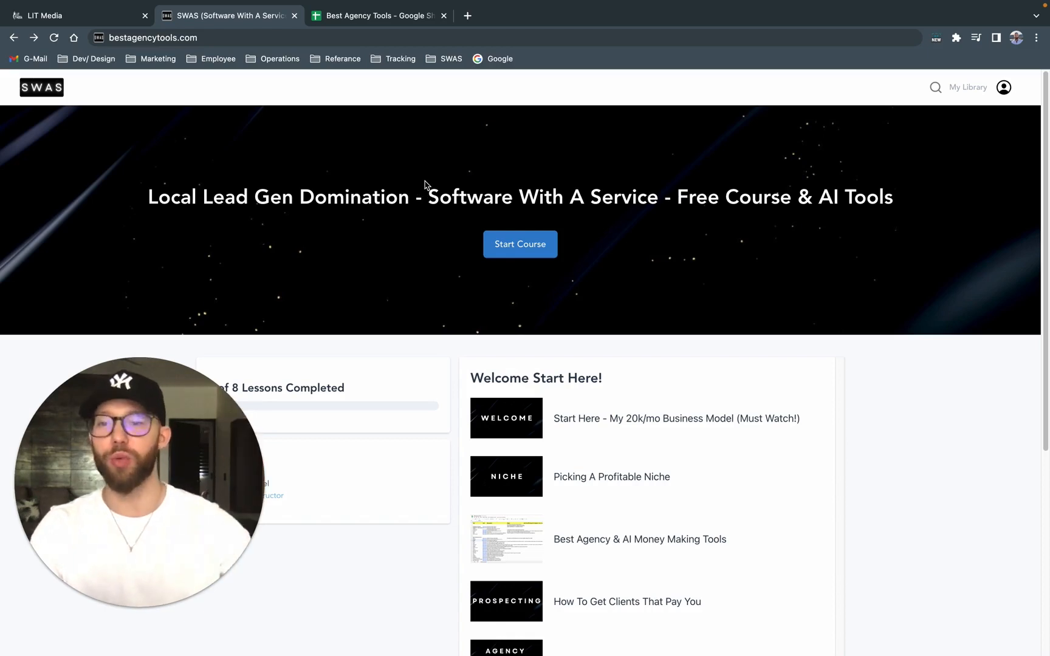
mouse_move(204, 137)
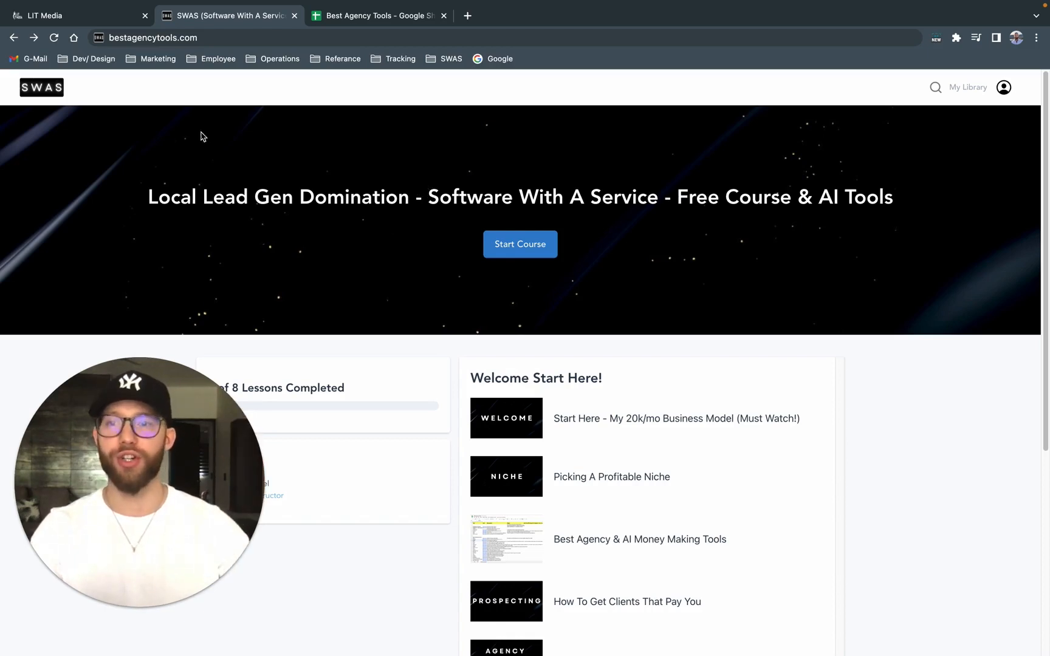
- Switch to the SWAS course tab and open the 'Best Agency & AI Money Making Tools' lesson from the list
click(152, 37)
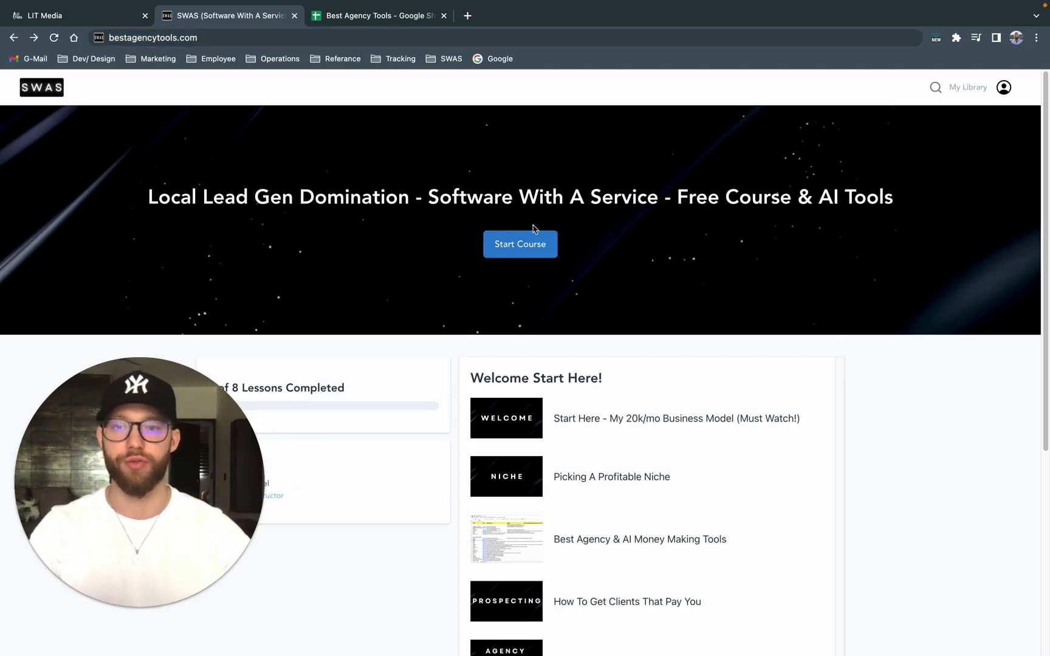
scroll(down, 3)
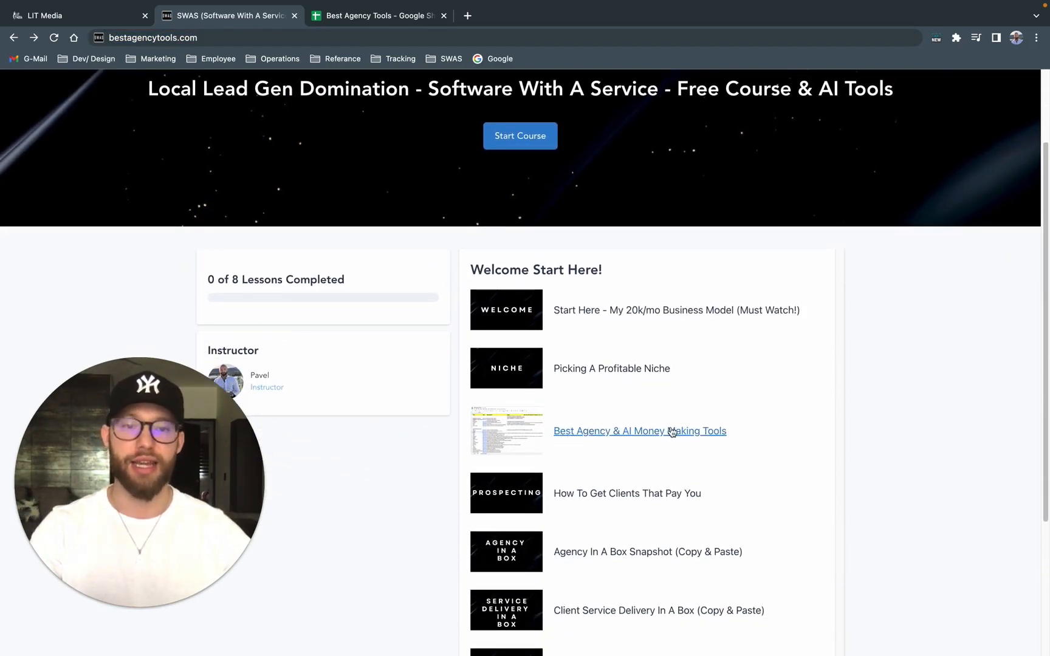
scroll(down, 3)
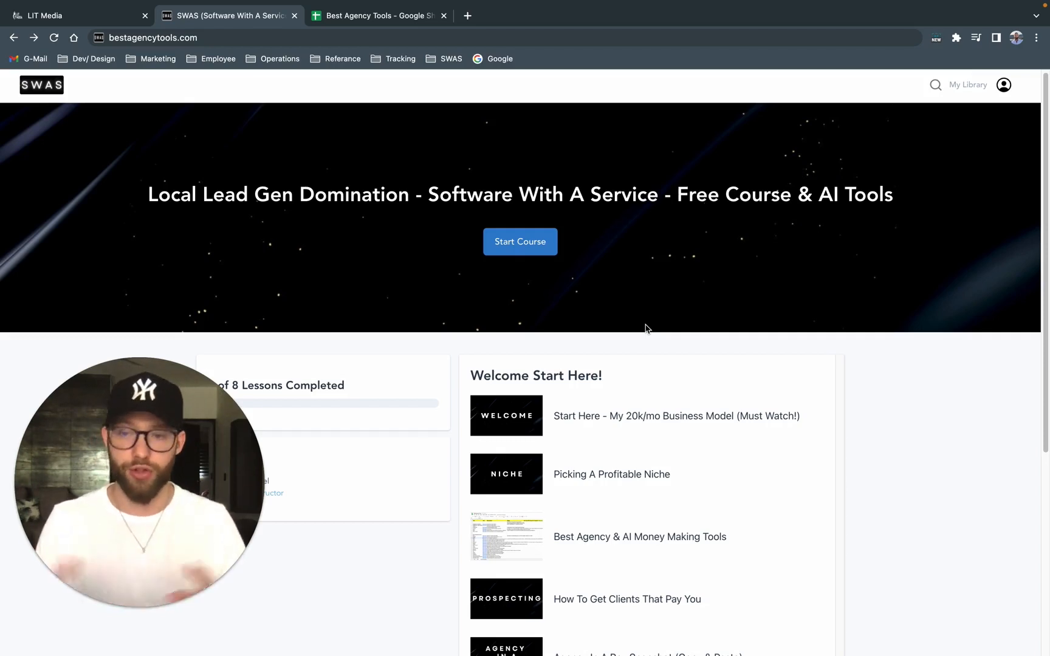
mouse_move(645, 279)
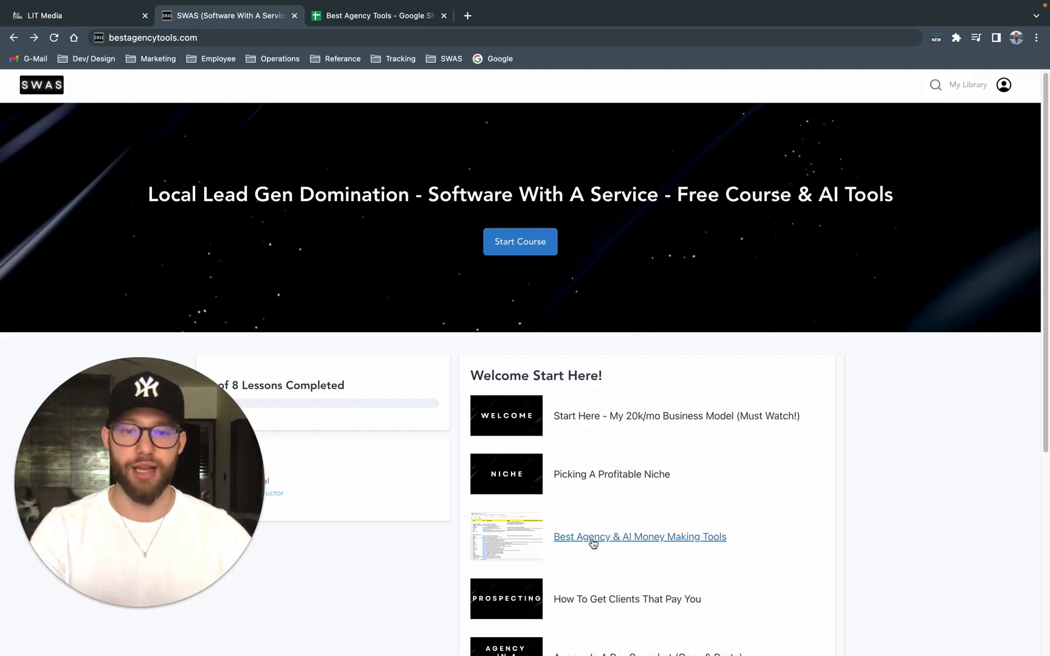
click(378, 15)
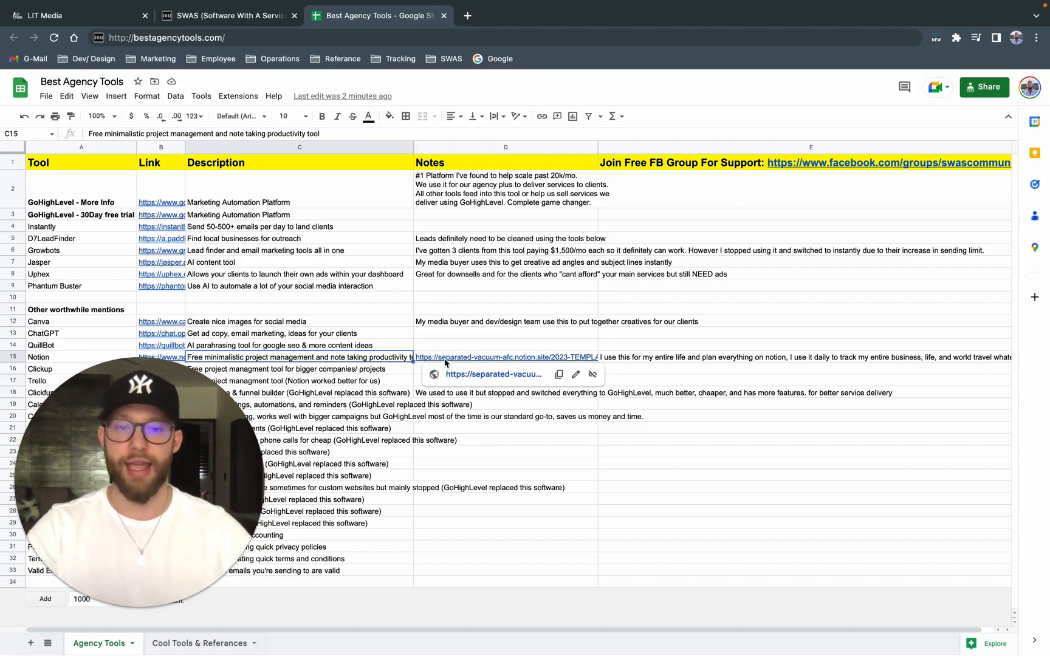
- Follow the notion.site link in the Notion row of the Best Agency Tools sheet to the 2023 template
click(492, 374)
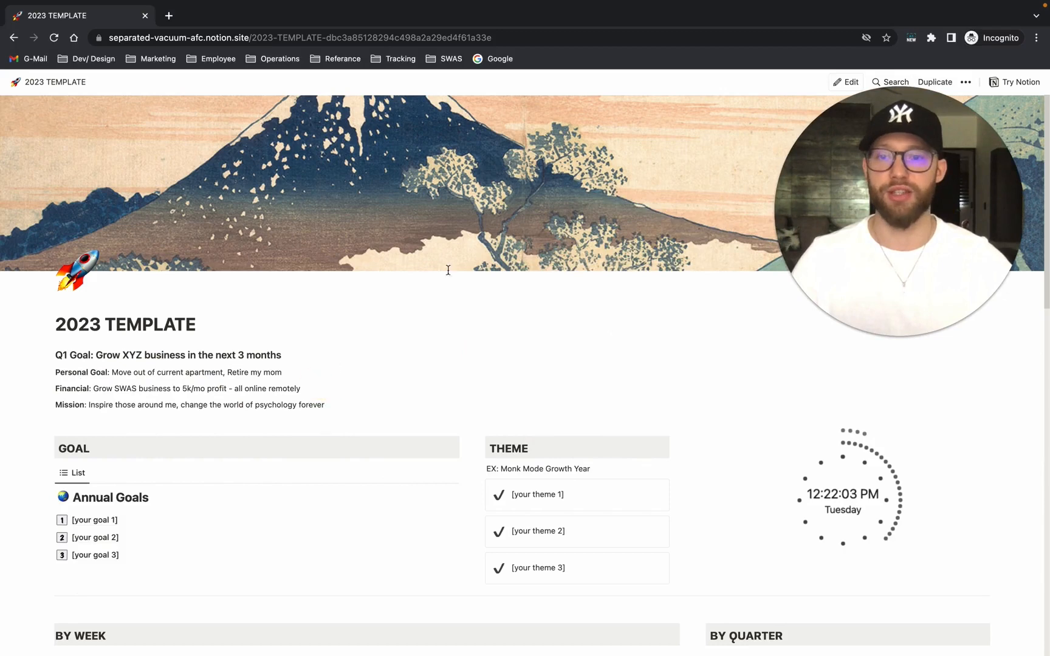
- Scroll the public 2023 TEMPLATE page down past the Projects board to the empty Notes section
scroll(down, 3)
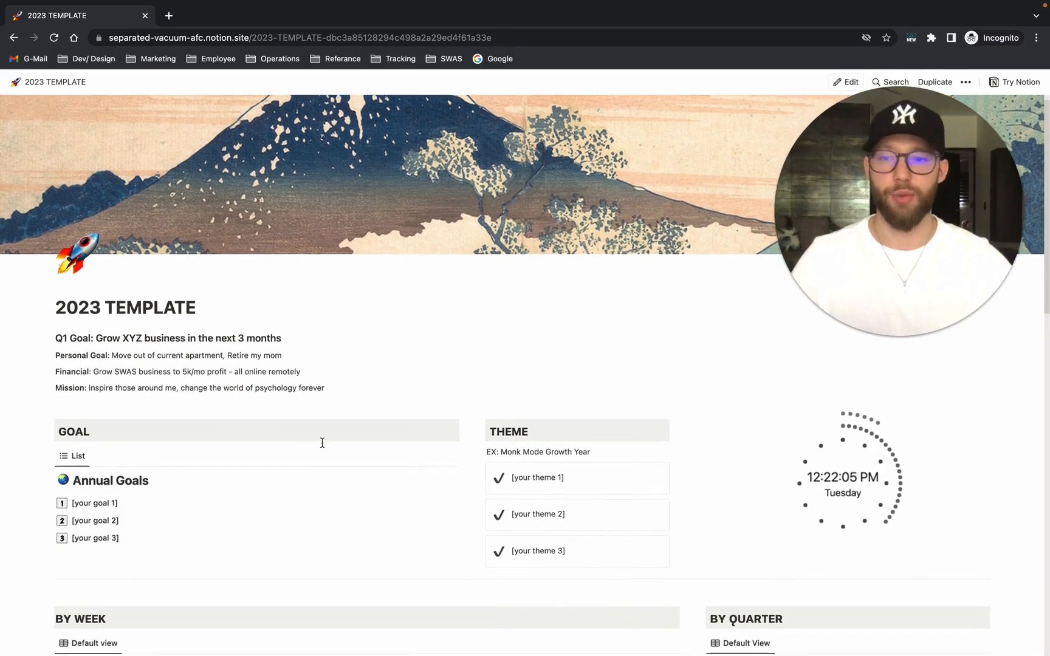
scroll(down, 3)
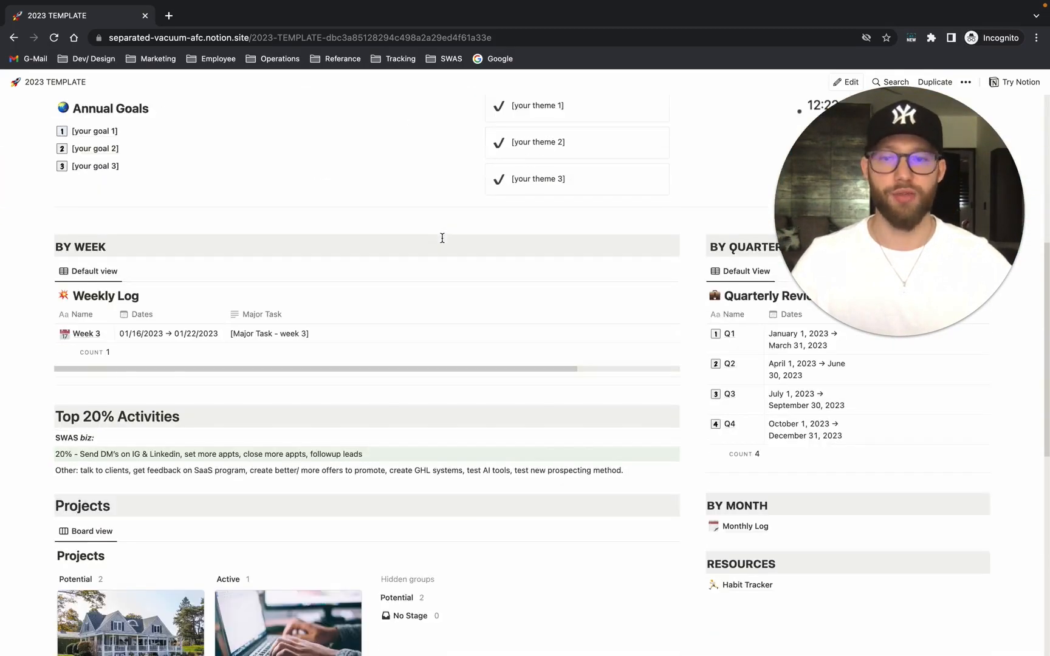
scroll(down, 3)
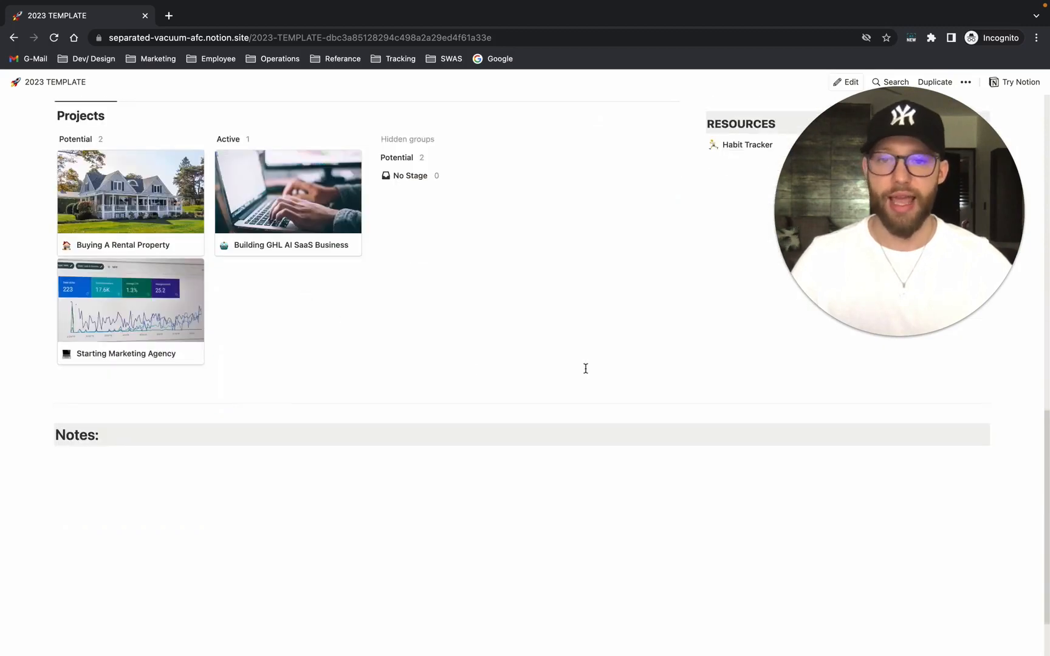